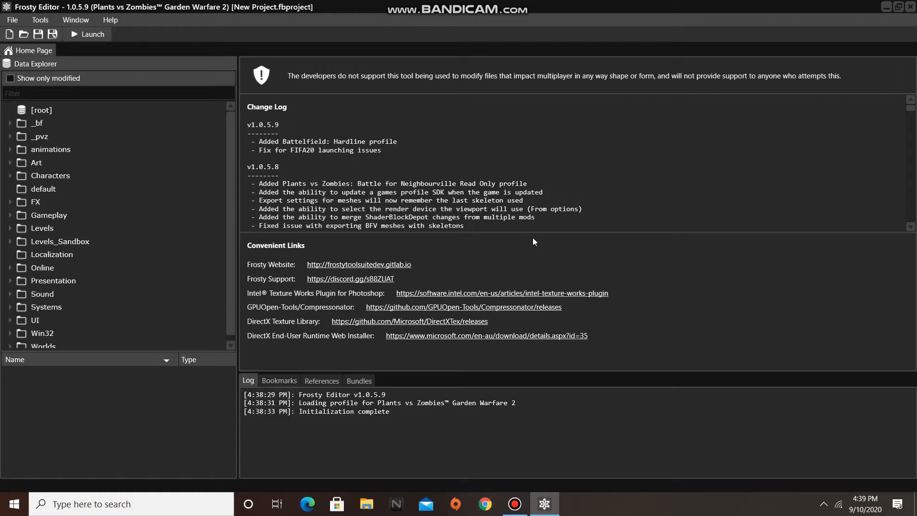
mouse_move(263, 231)
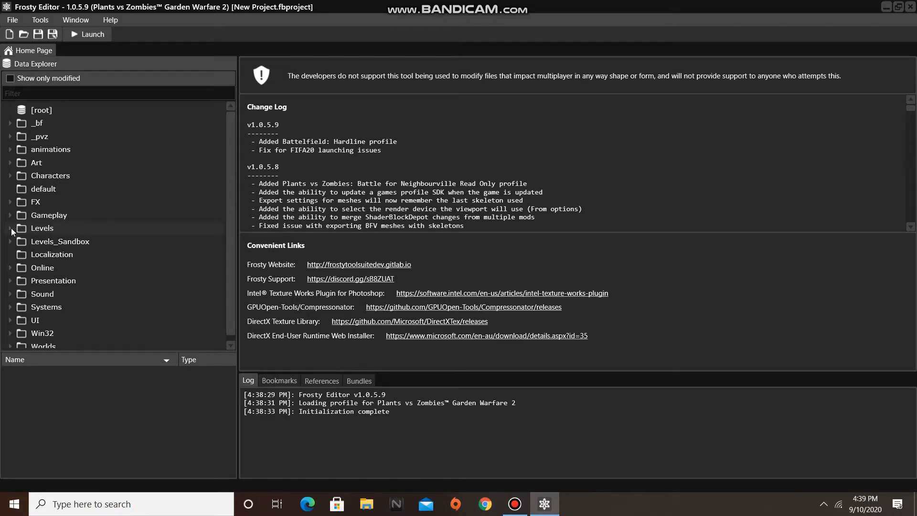
Browse to Levels > Level_FE_Hub > Prefabs and scroll to HUB_QuestNPC_GrumpyStumpy.
click(10, 229)
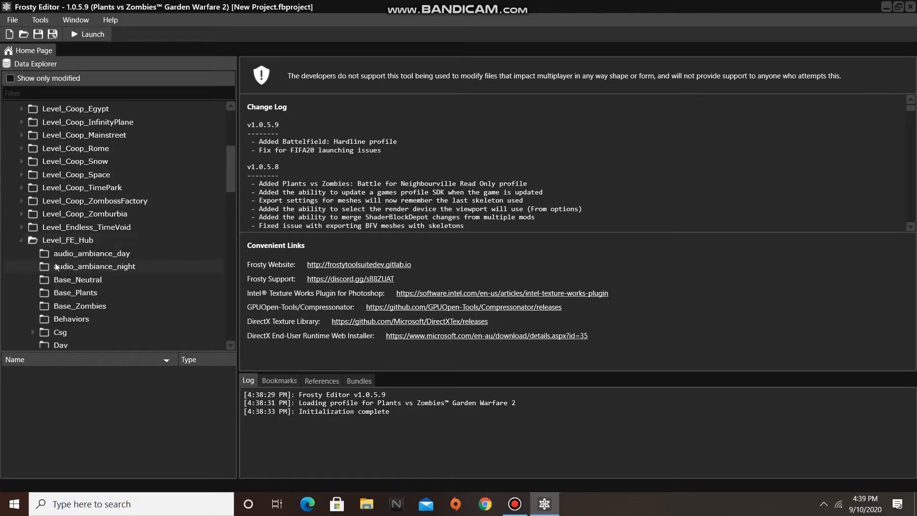
scroll(down, 3)
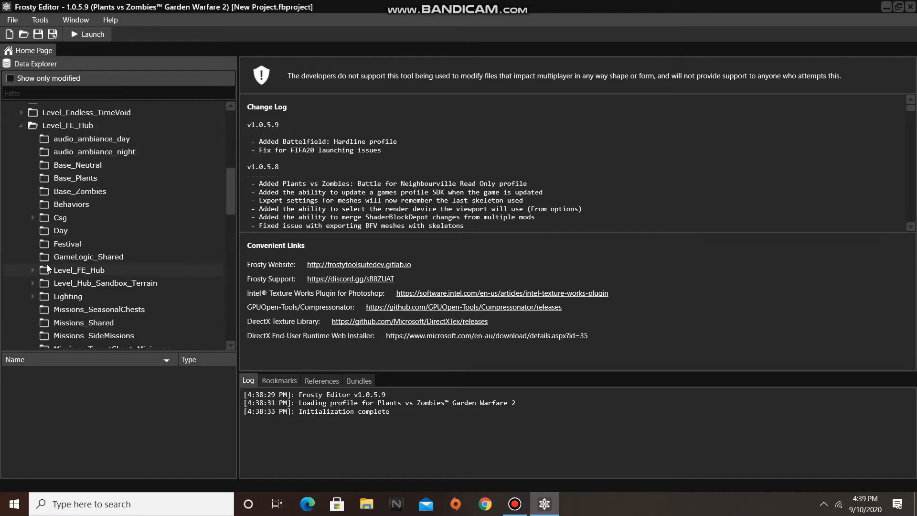
scroll(down, 3)
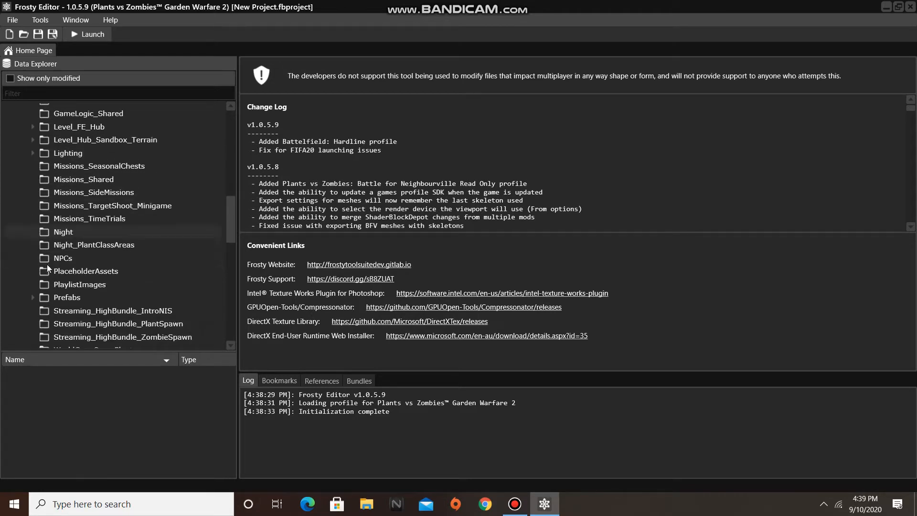
click(68, 297)
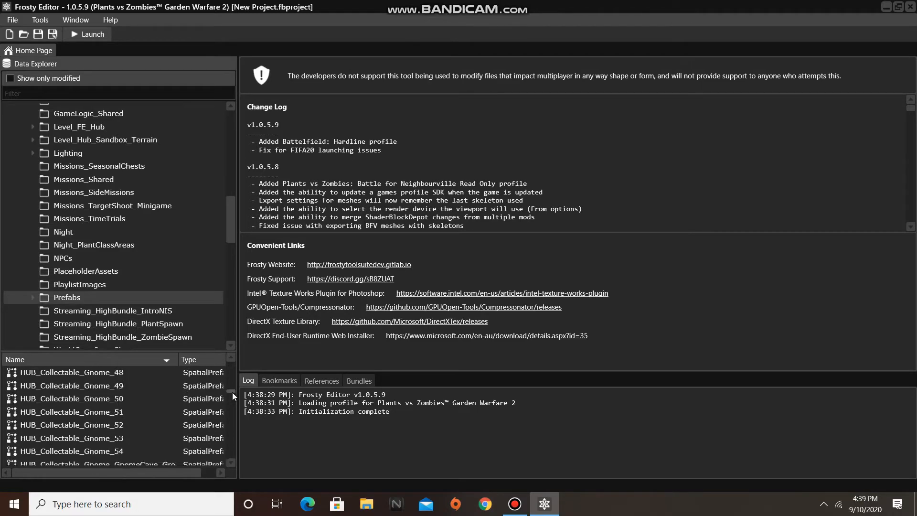
scroll(down, 3)
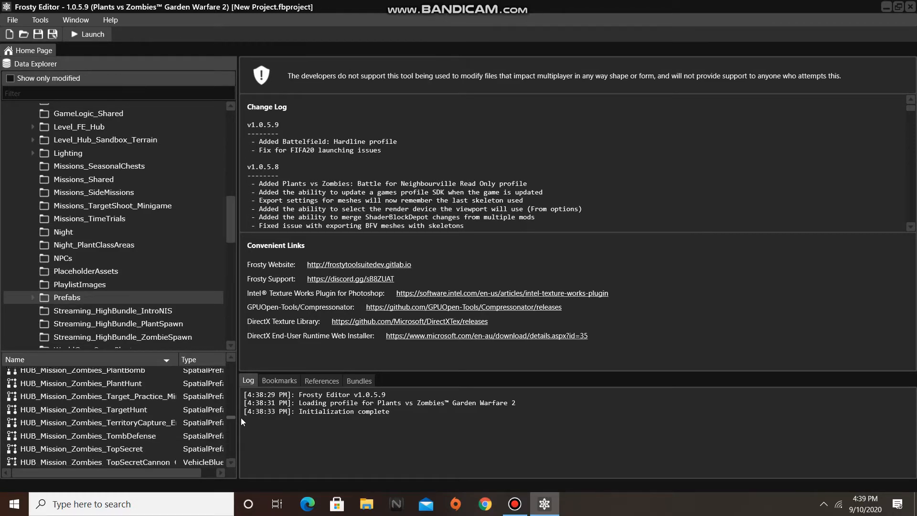
scroll(down, 3)
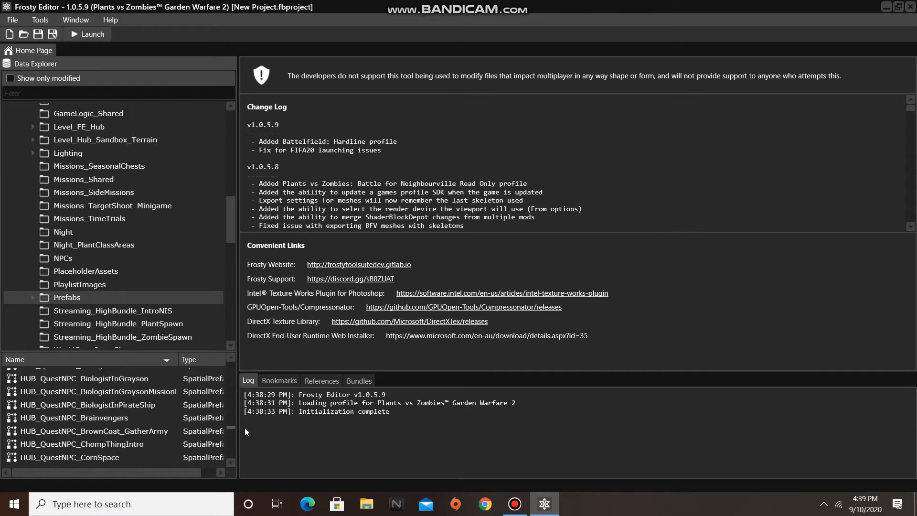
scroll(down, 3)
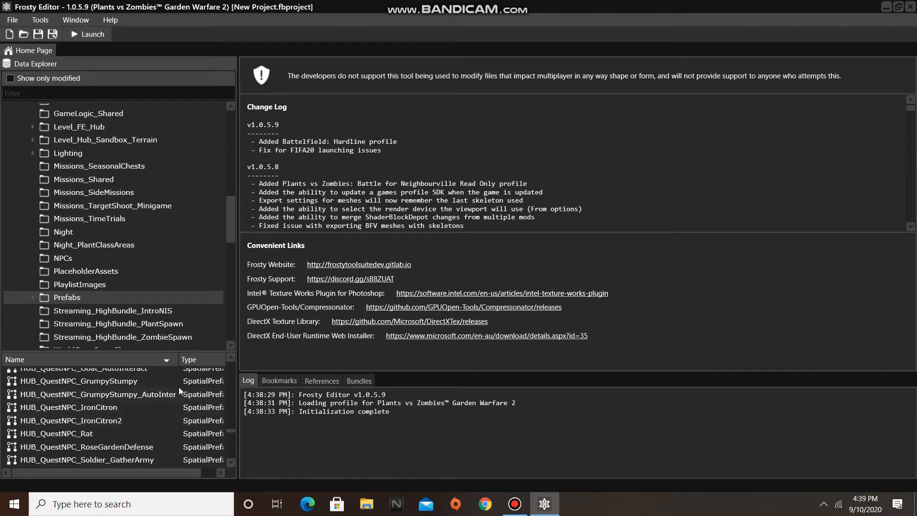
Open HUB_QuestNPC_GrumpyStumpy and expand Objects [1] to reveal its AIPlant_Torchwood blueprint.
double_click(76, 381)
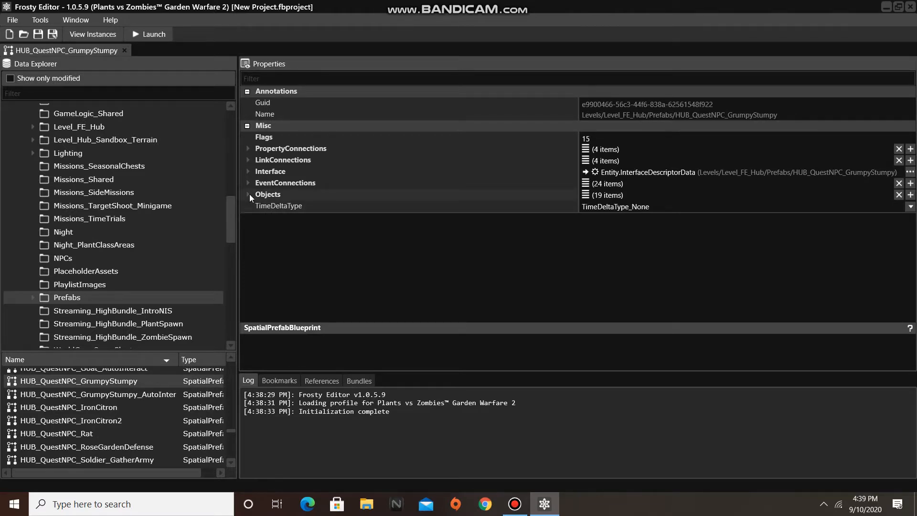
click(248, 194)
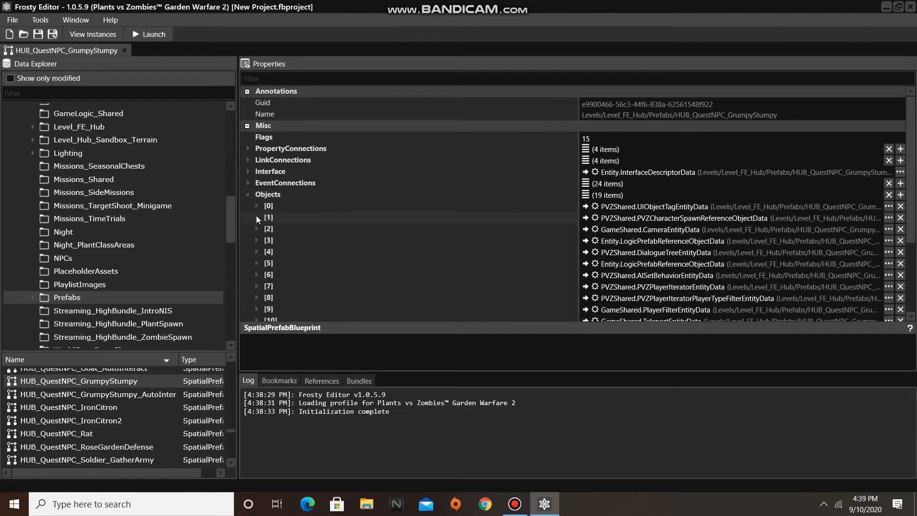
click(257, 218)
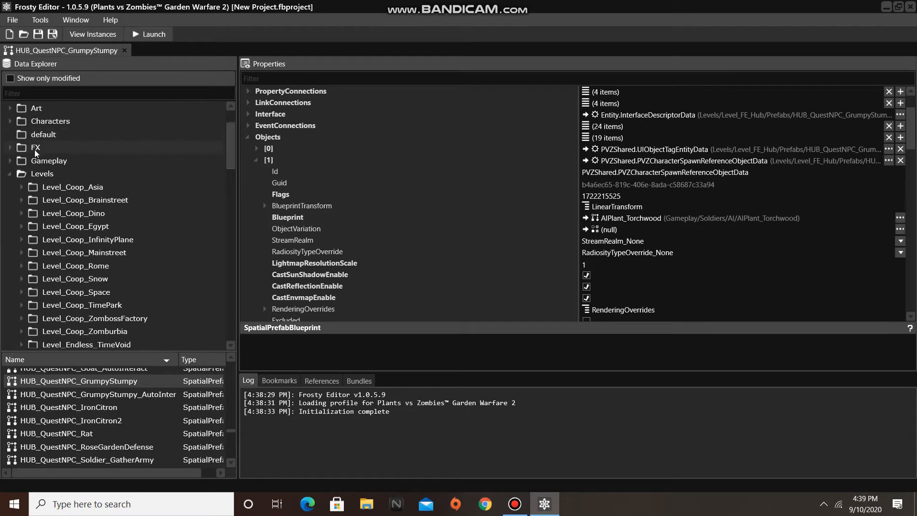
Assign MpPlant_TorchwoodPlayable from Gameplay > Soldiers > Human as object [1]'s blueprint.
click(10, 161)
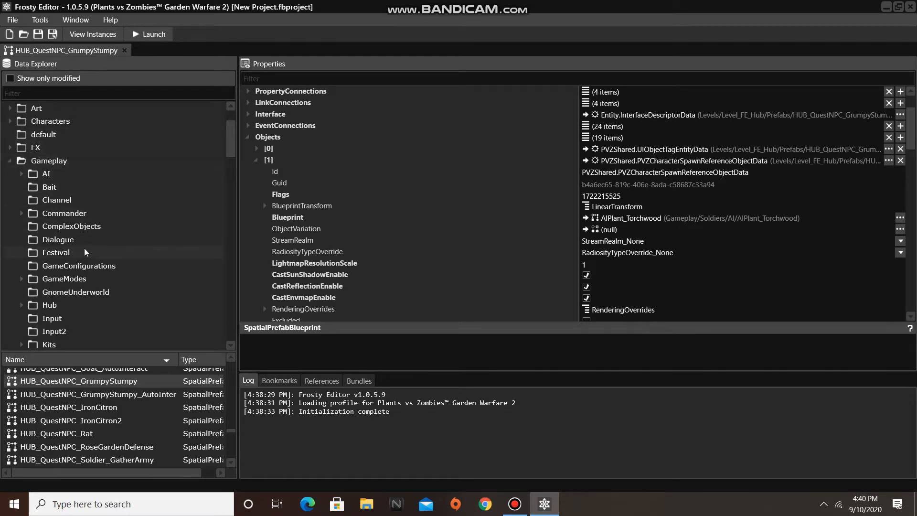
scroll(down, 3)
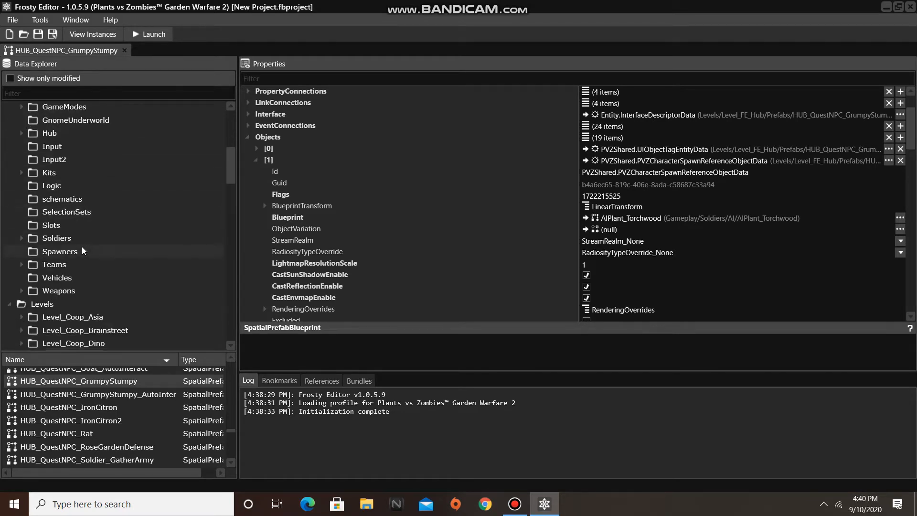
click(21, 237)
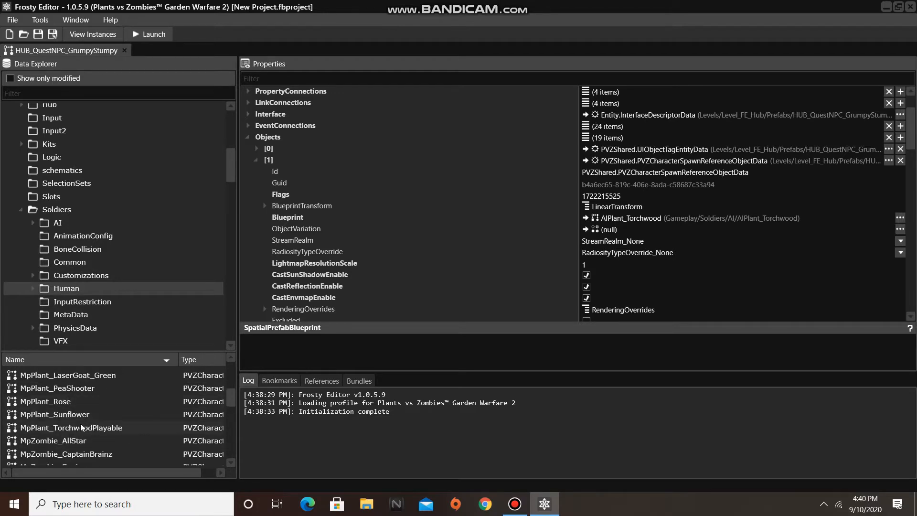
click(71, 428)
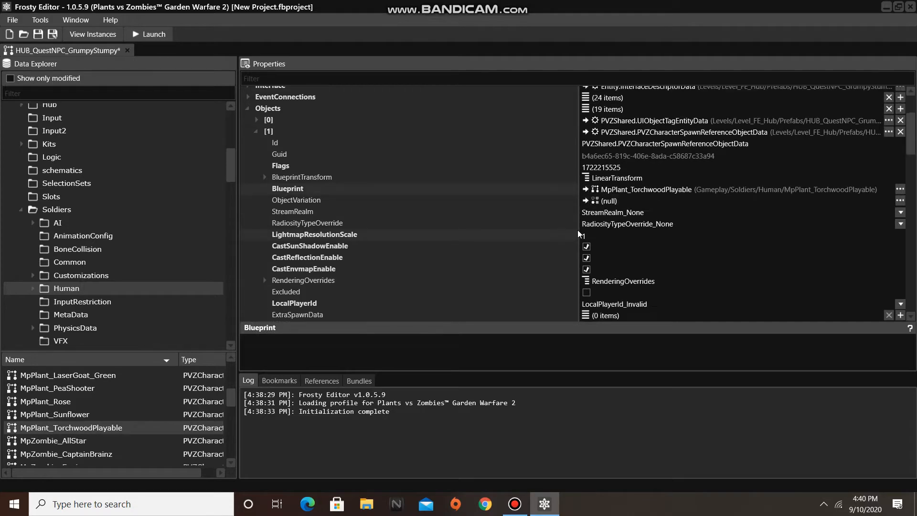
Open Template_Plant_AITorchwood_Grumpy and change its DisplayName to 'Thanos Tree'.
scroll(down, 3)
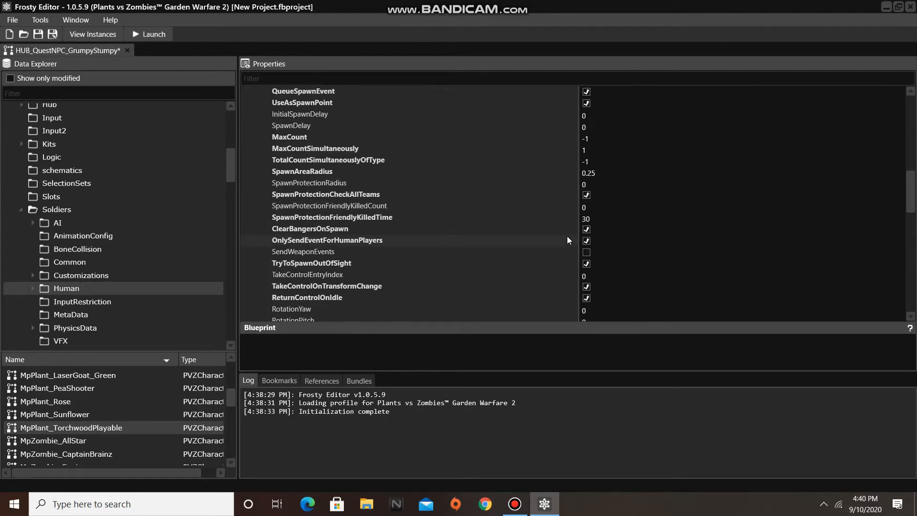
scroll(down, 3)
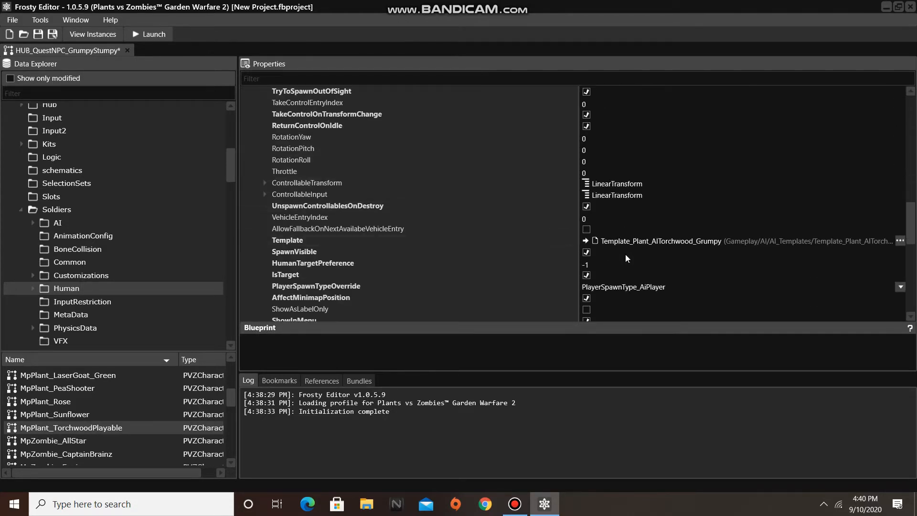
mouse_move(900, 241)
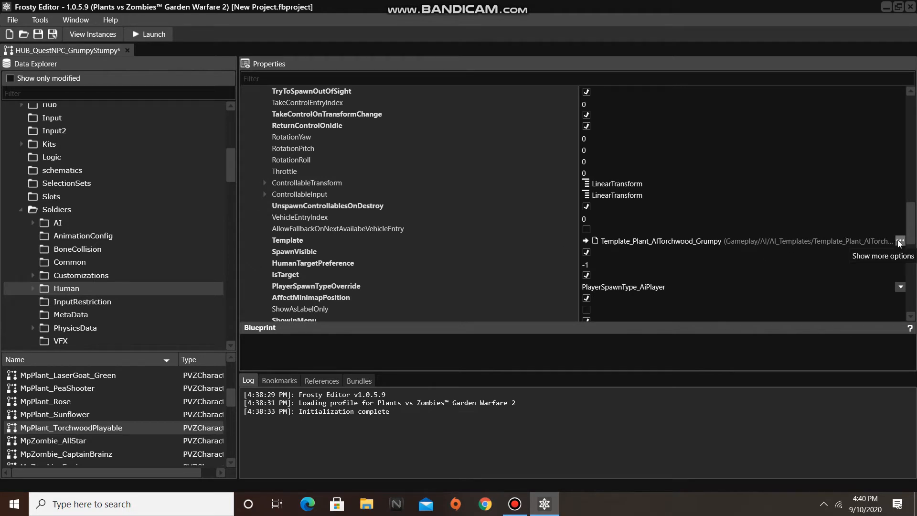
click(900, 241)
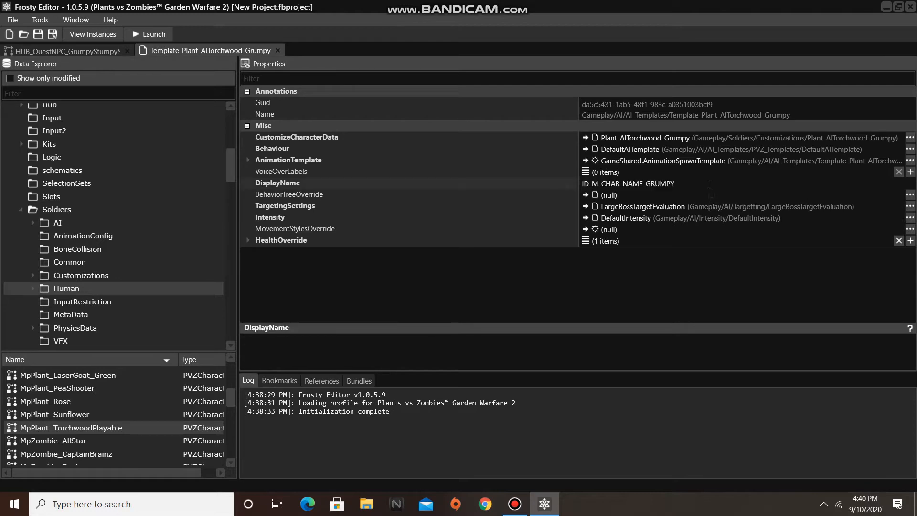
double_click(629, 184)
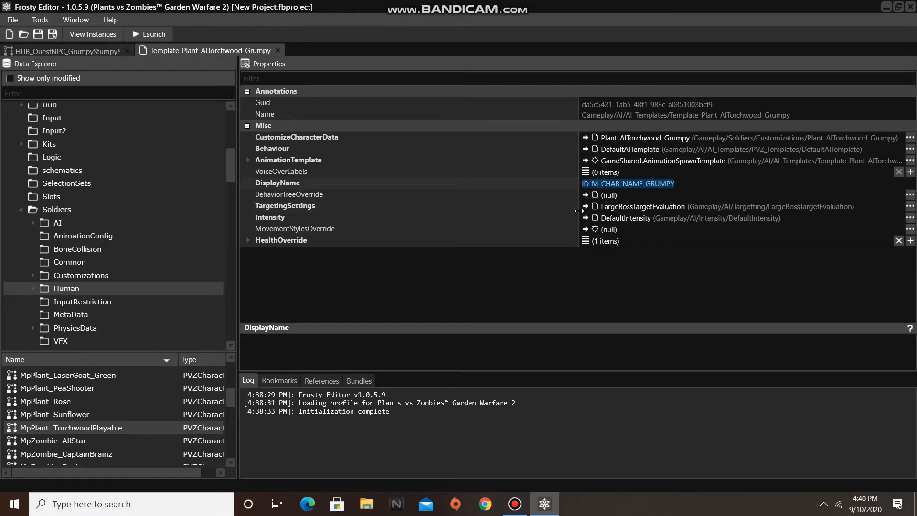
text(Thanos)
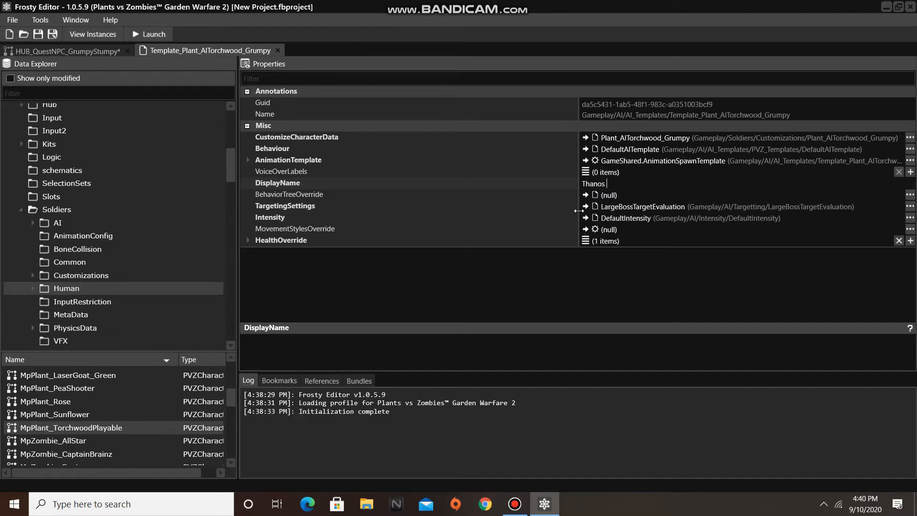
text(Tree)
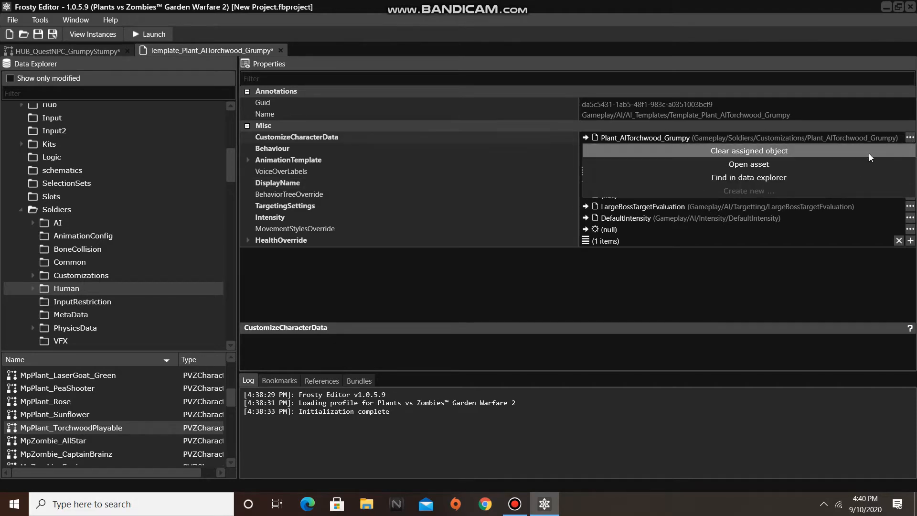
Open Plant_AITorchwood_Grumpy customization and expand VisualGroups [0] to show its Torchwood body visual.
click(748, 164)
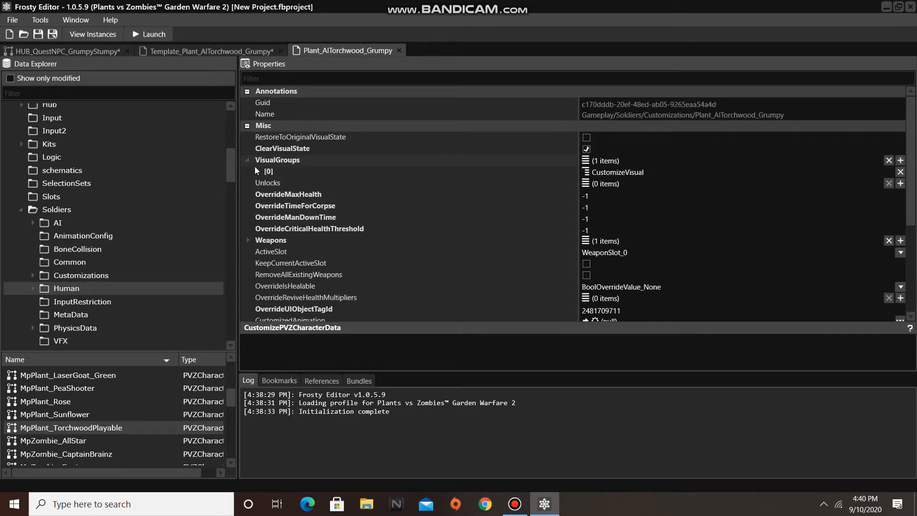
click(255, 171)
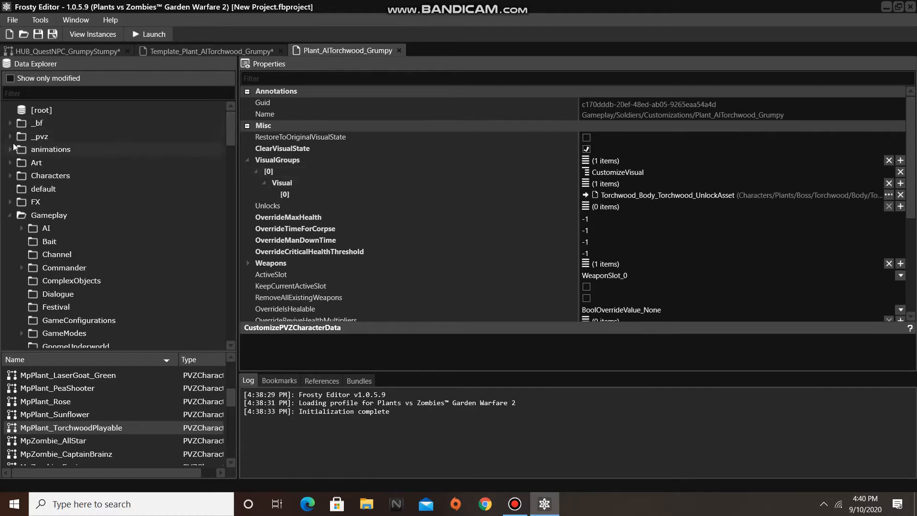
Browse Characters > Plants > Playable > Torchwood > Body and select Torchwood_Body_AlienMech_UnlockAsset.
click(10, 175)
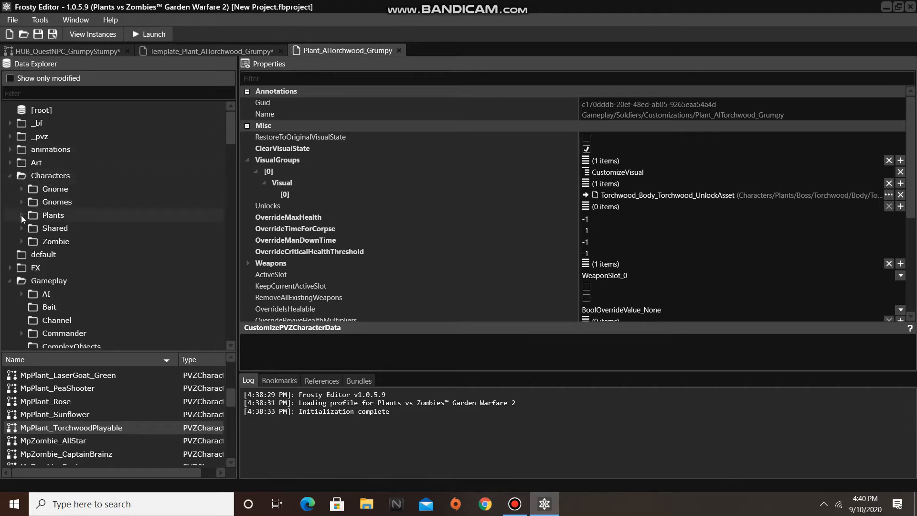
click(21, 216)
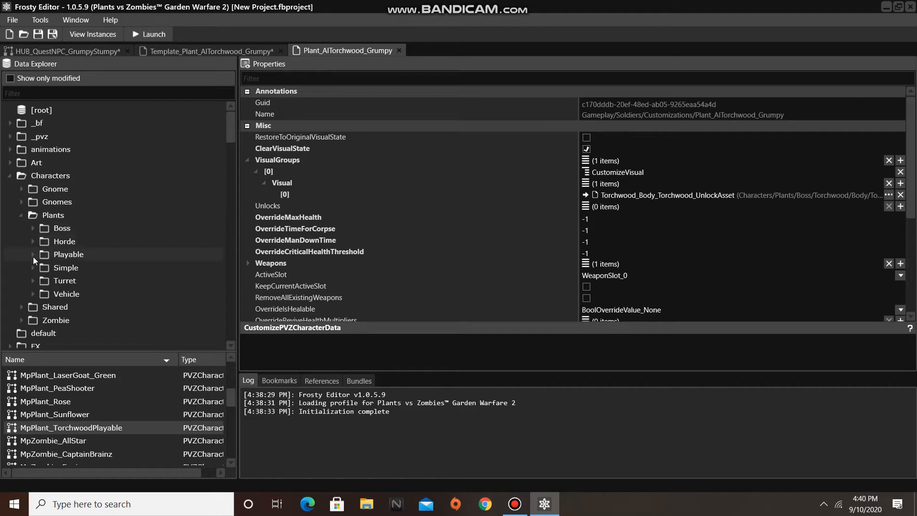
click(33, 253)
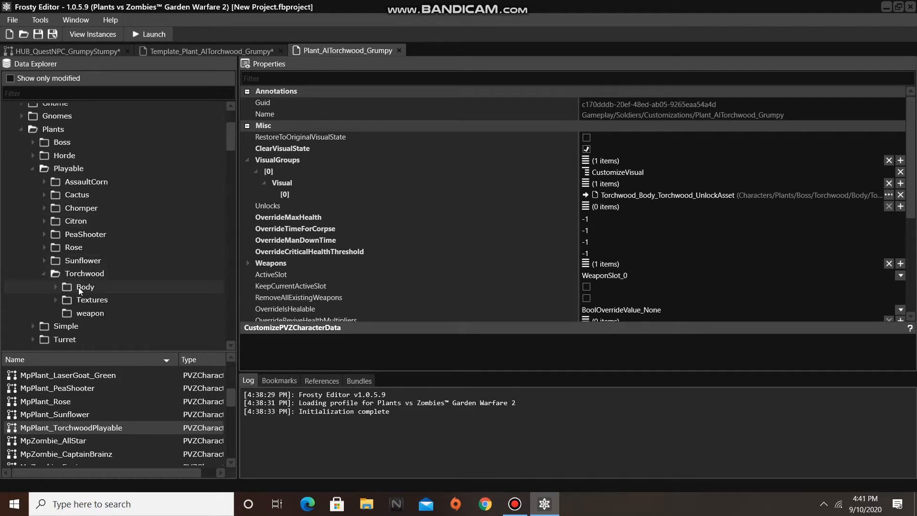
click(86, 287)
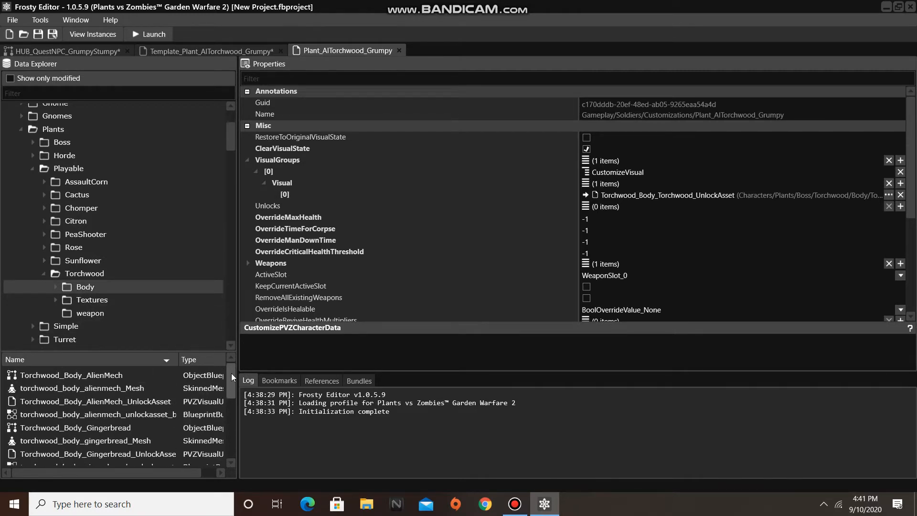
mouse_move(177, 407)
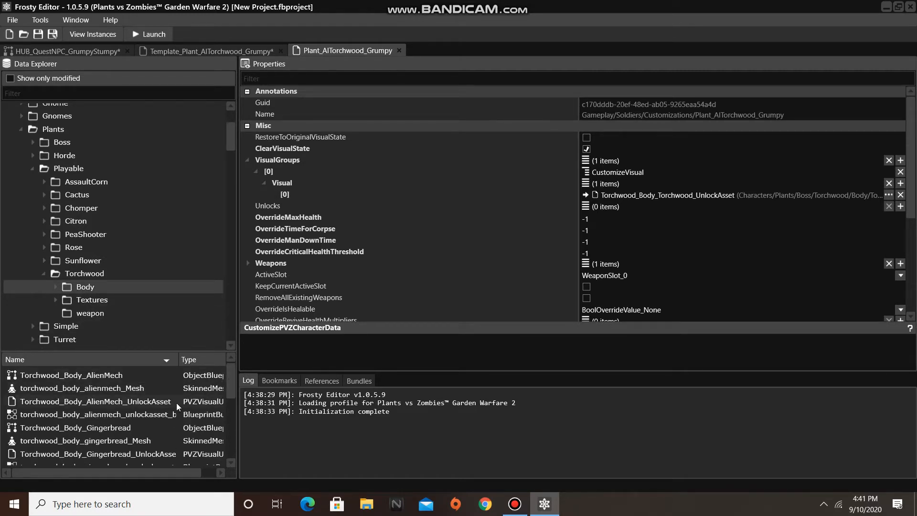
click(95, 401)
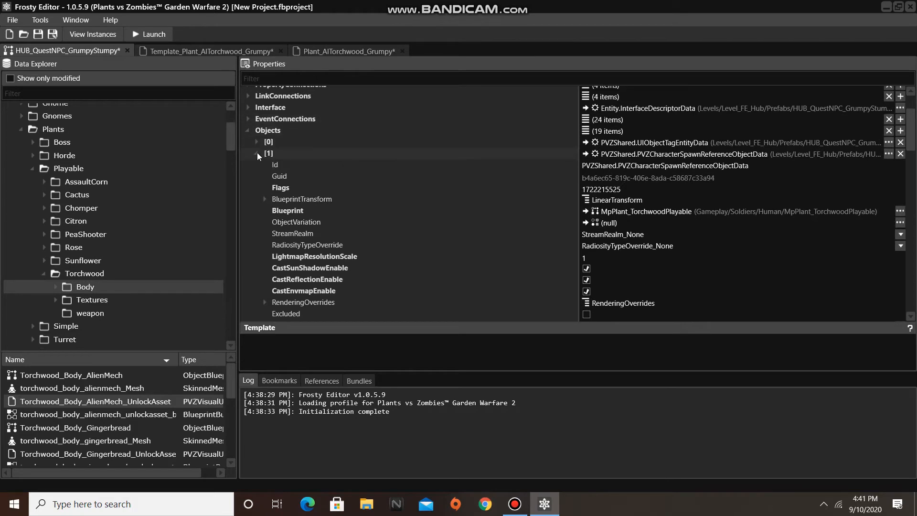
Collapse Objects [1] and expand Objects [4]'s Dialogue entry [0] (ID_HUB_MISSION_LEAF_01_NPC_STUMPY_01).
click(257, 153)
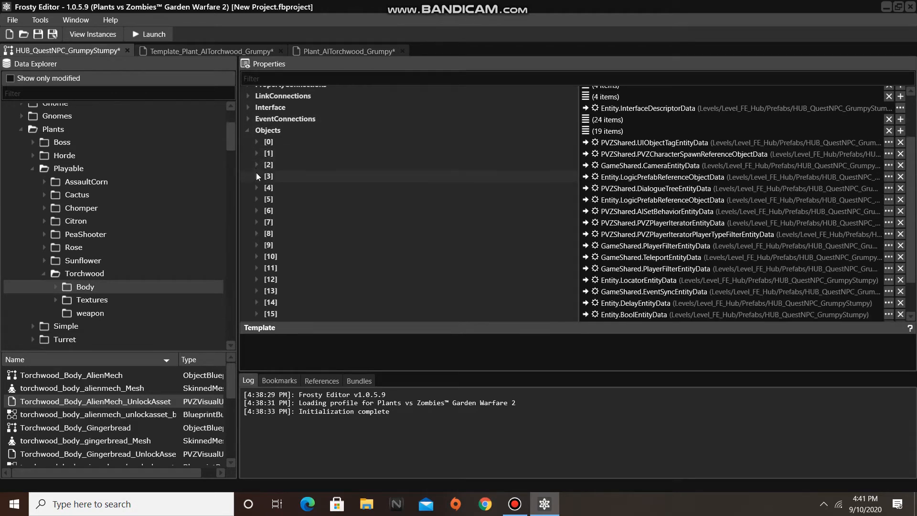
click(256, 188)
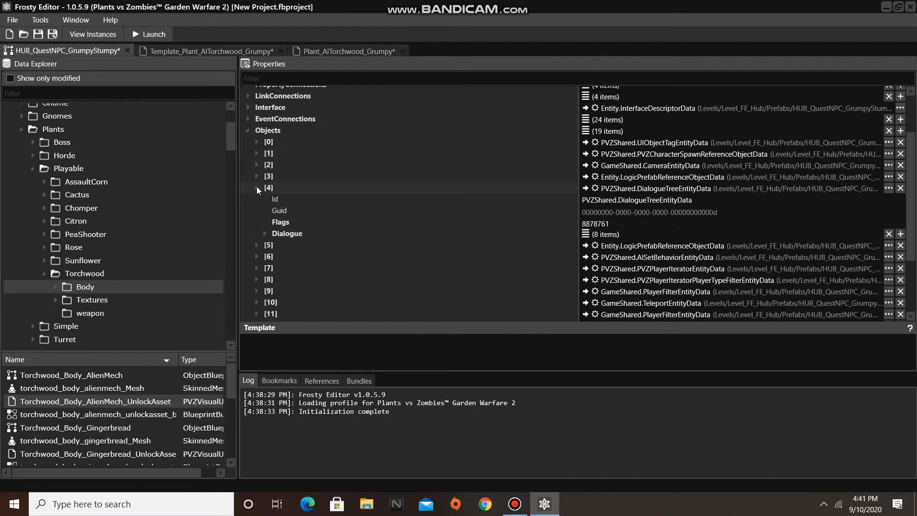
click(264, 234)
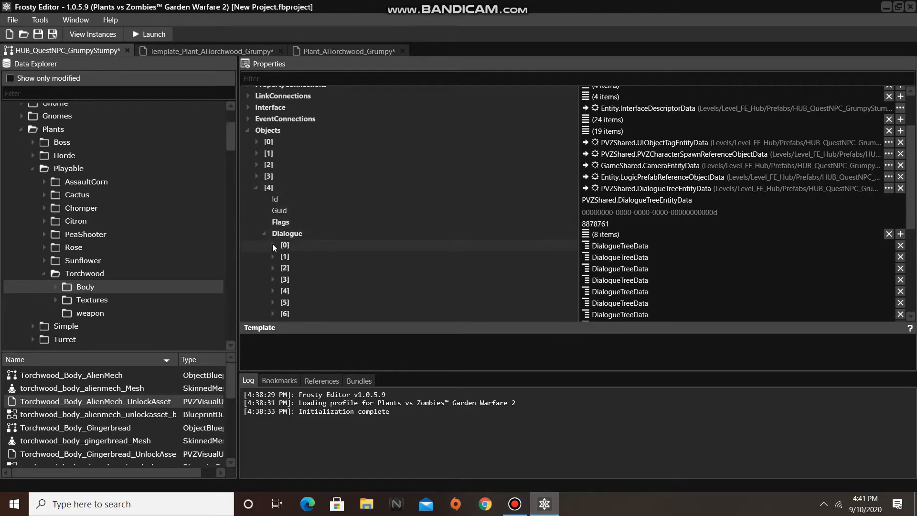
click(273, 245)
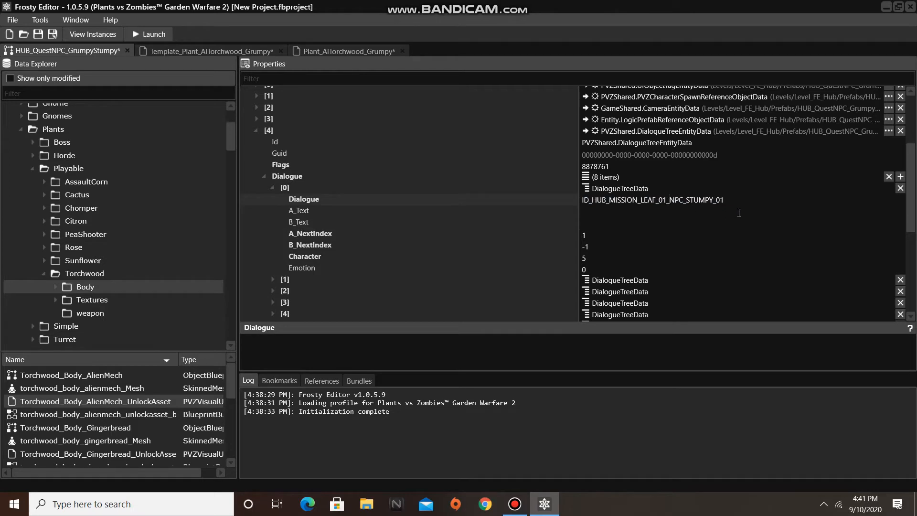
Overwrite dialogue entry [0]'s string ID with the line 'I am... inevitable'.
double_click(652, 200)
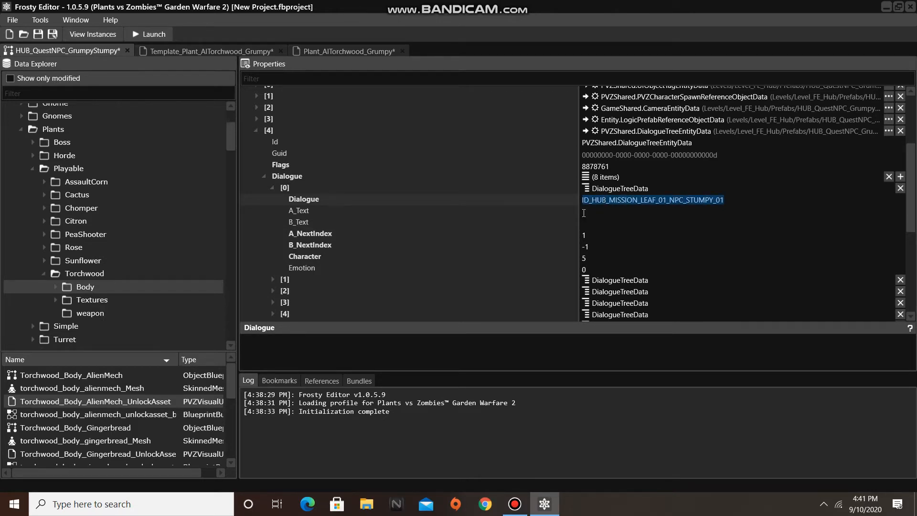
text(I a)
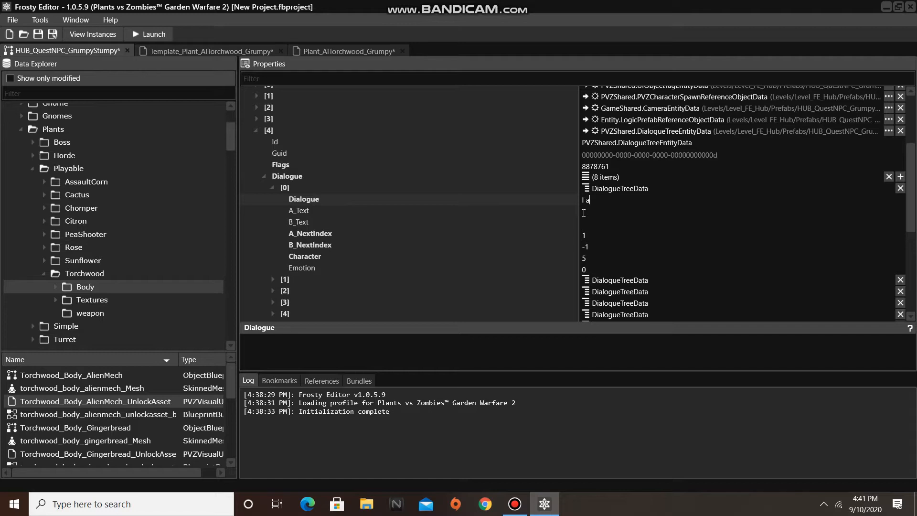
text(m...)
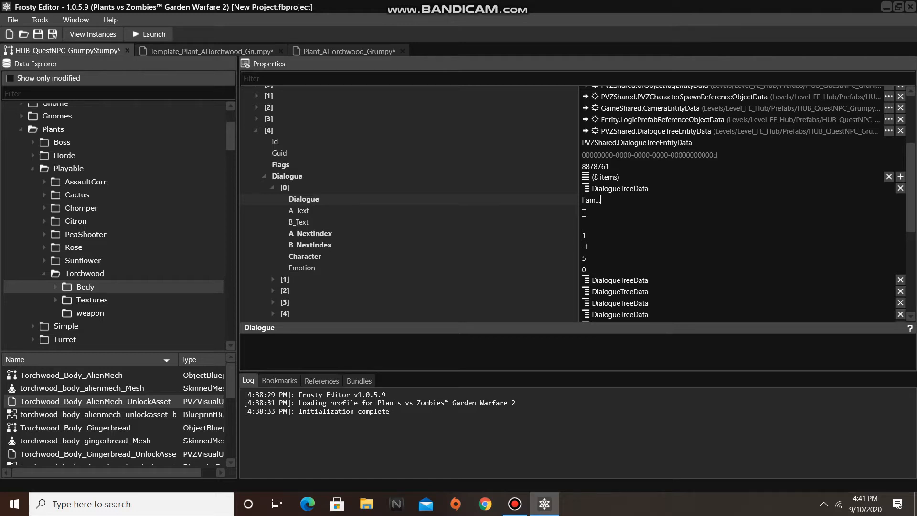
text(inevitable)
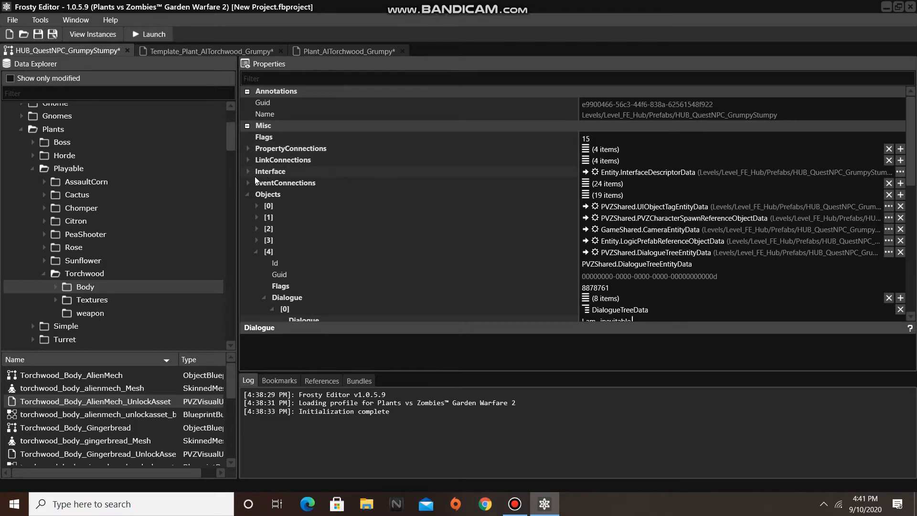
Expand Interface > Fields [0] and change its Value from ID_HUB_MISSION_NPC_STUMPY to 'Thanos Tree'.
click(248, 171)
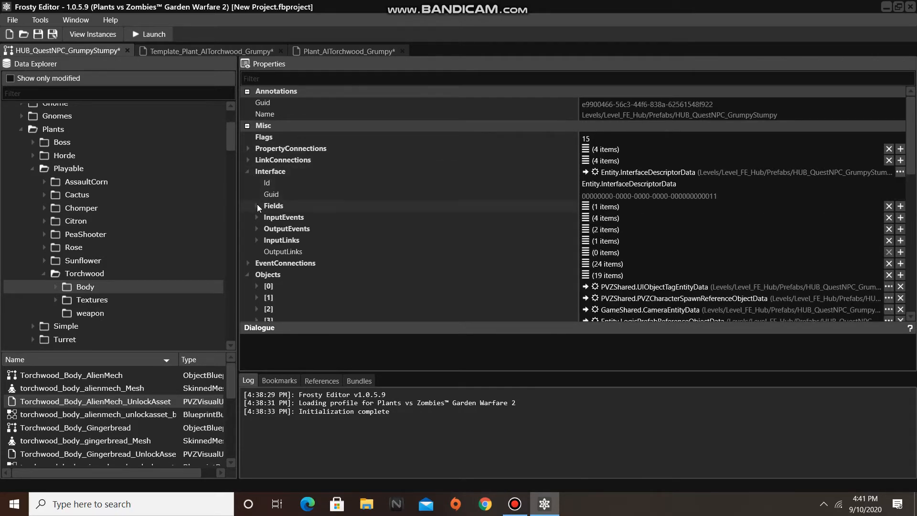
click(256, 205)
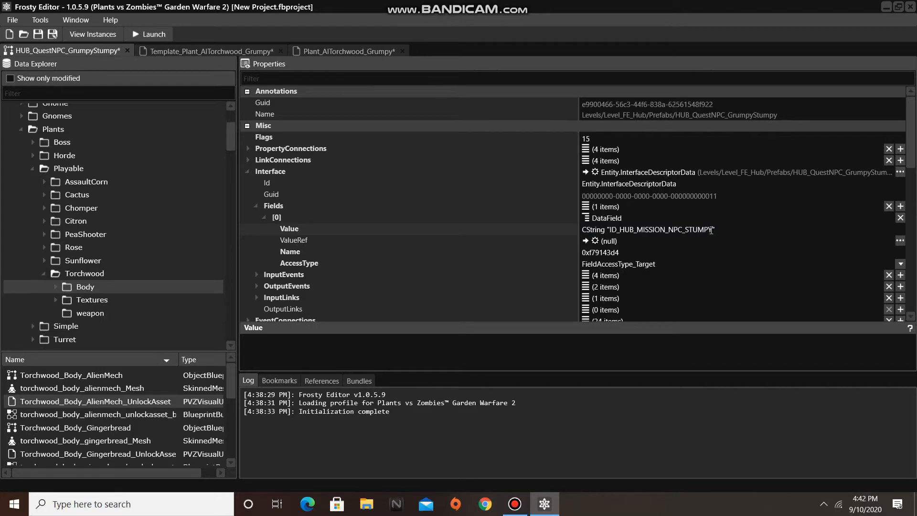
double_click(660, 229)
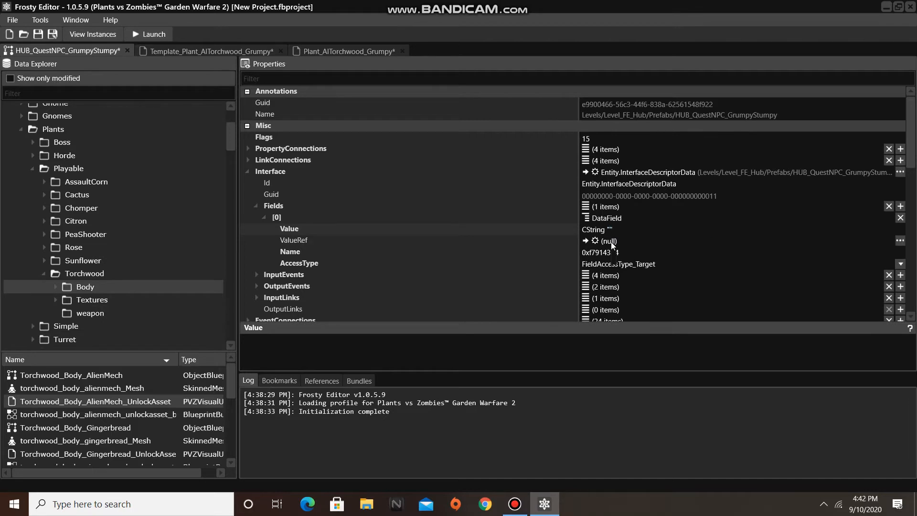
text(T)
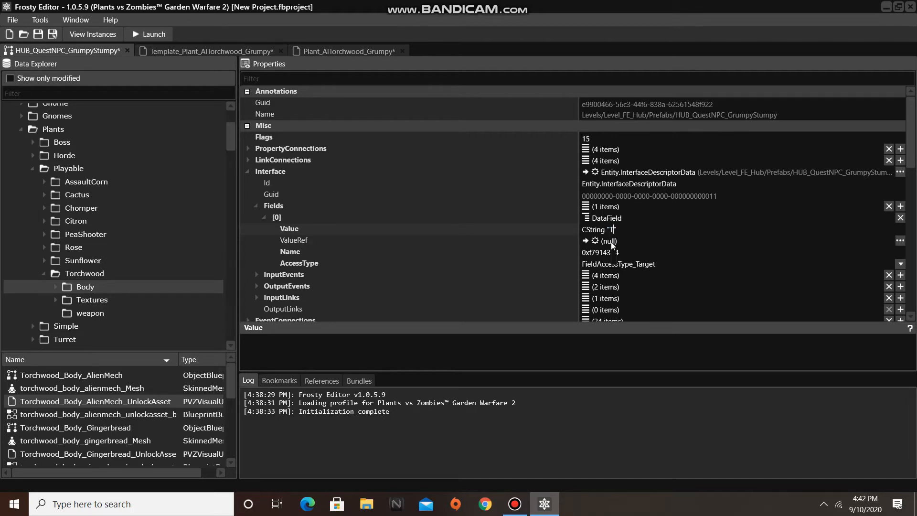
text(hanos Tree)
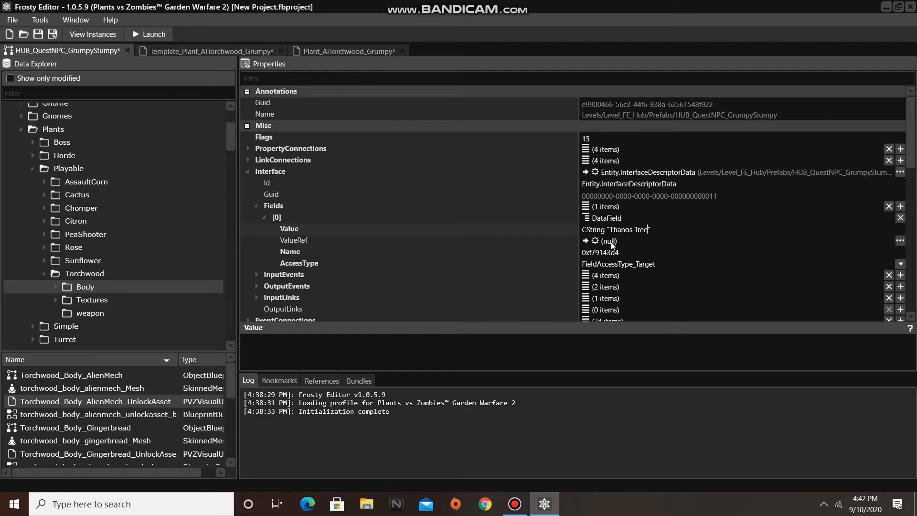
mouse_move(533, 239)
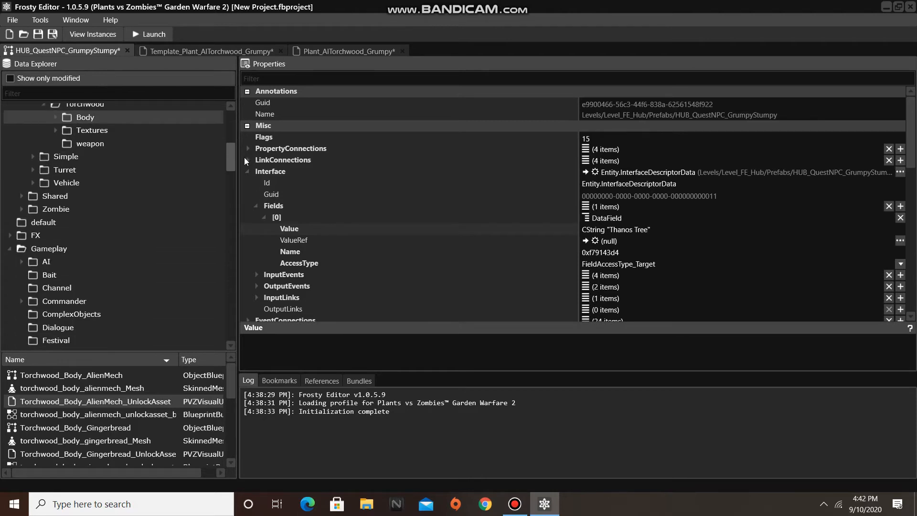
Navigate to Online > Persistence and open the PvzAwards asset.
scroll(down, 3)
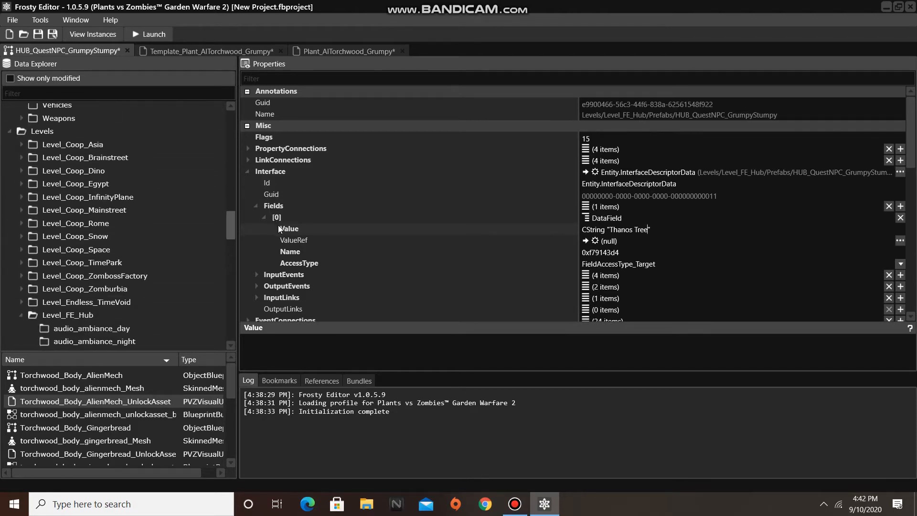
scroll(down, 3)
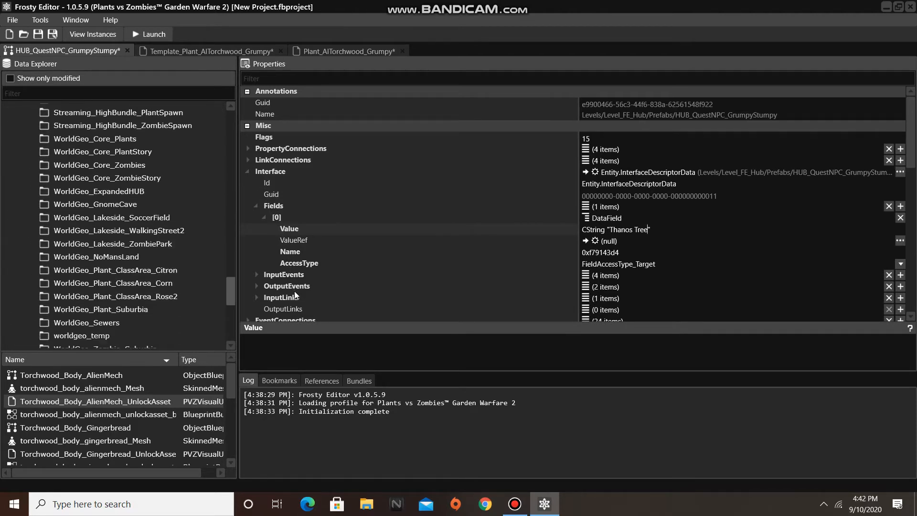
scroll(down, 3)
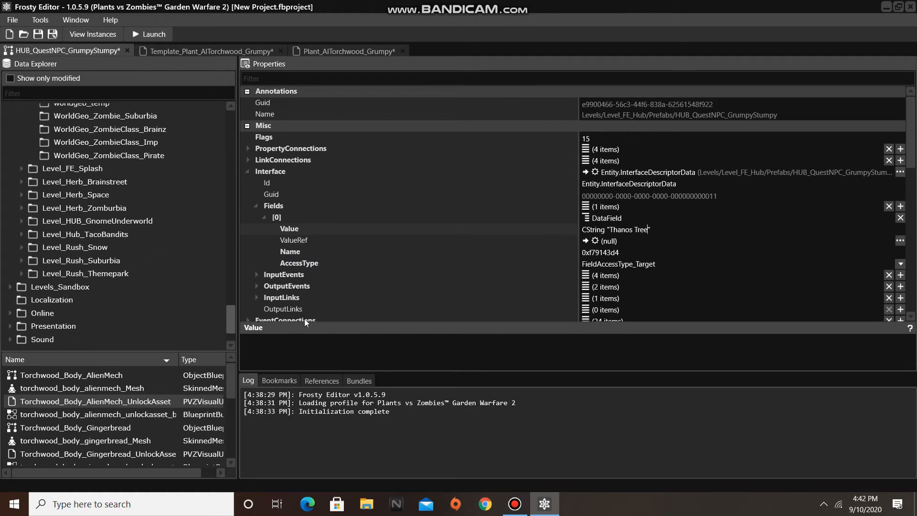
scroll(down, 3)
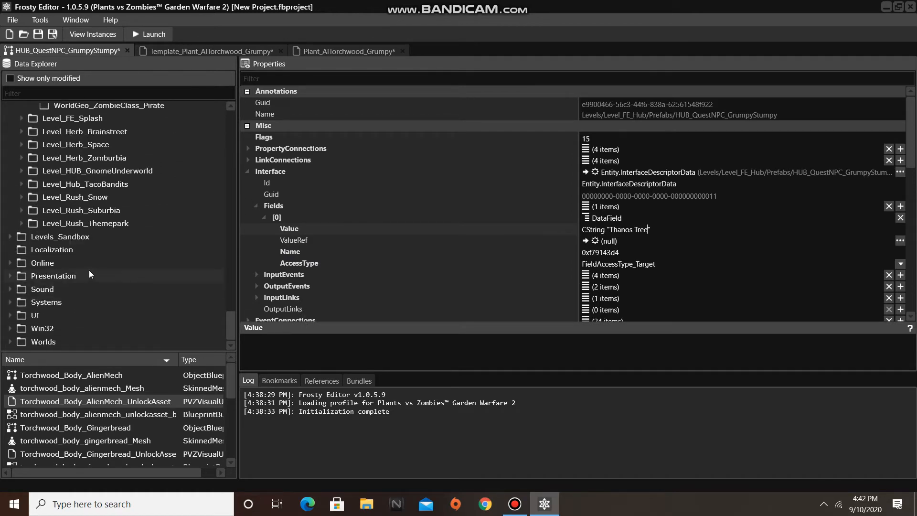
click(11, 262)
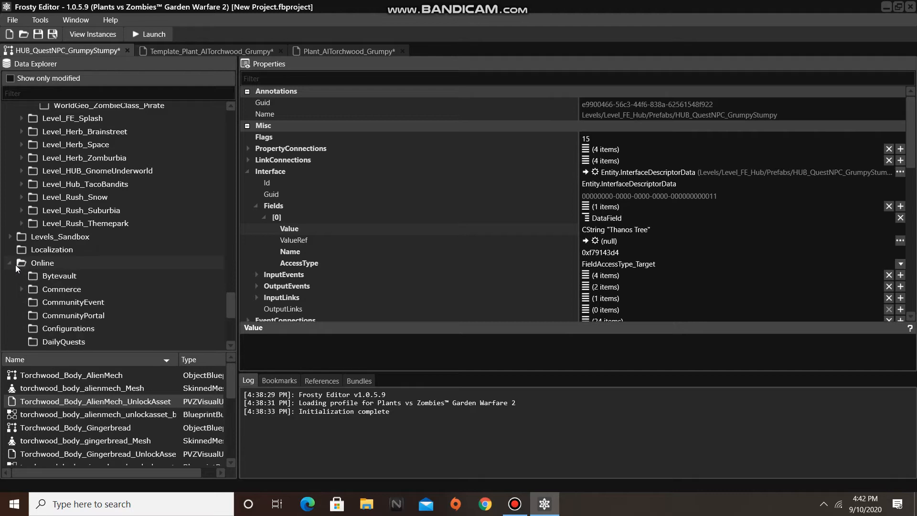
scroll(down, 3)
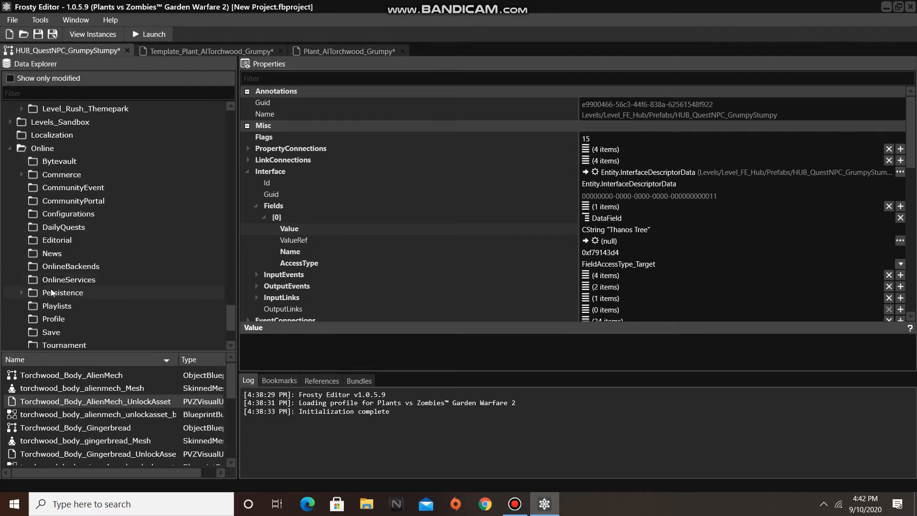
click(63, 293)
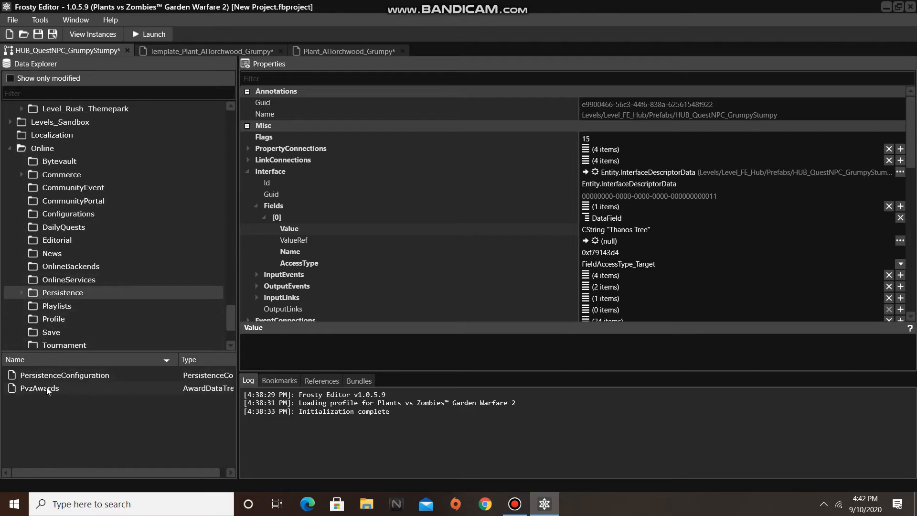
double_click(39, 388)
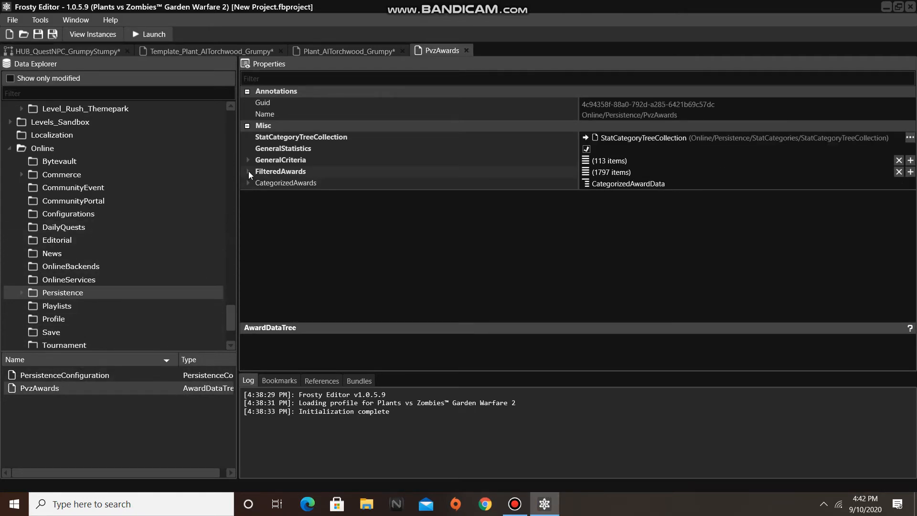
Expand PvzAwards FilteredAwards and scroll to the AwardMissionGiverData entries near index 1115.
click(248, 171)
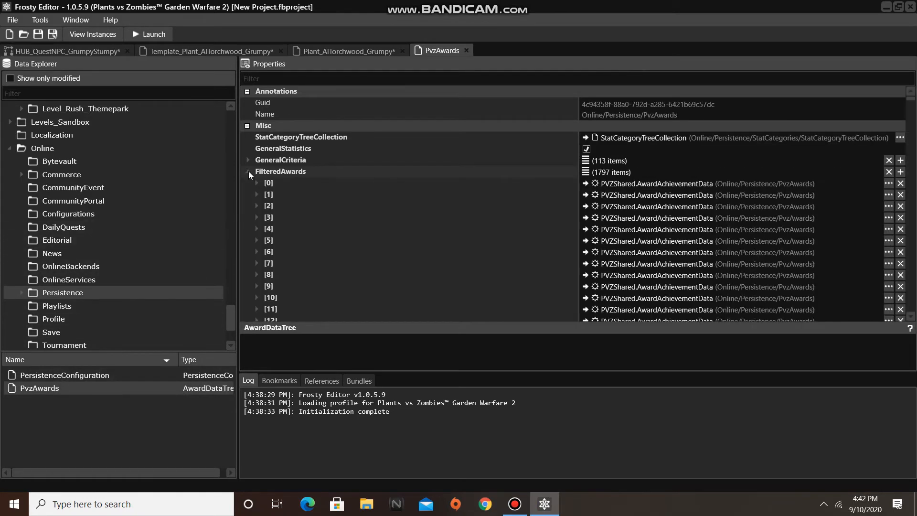
click(249, 175)
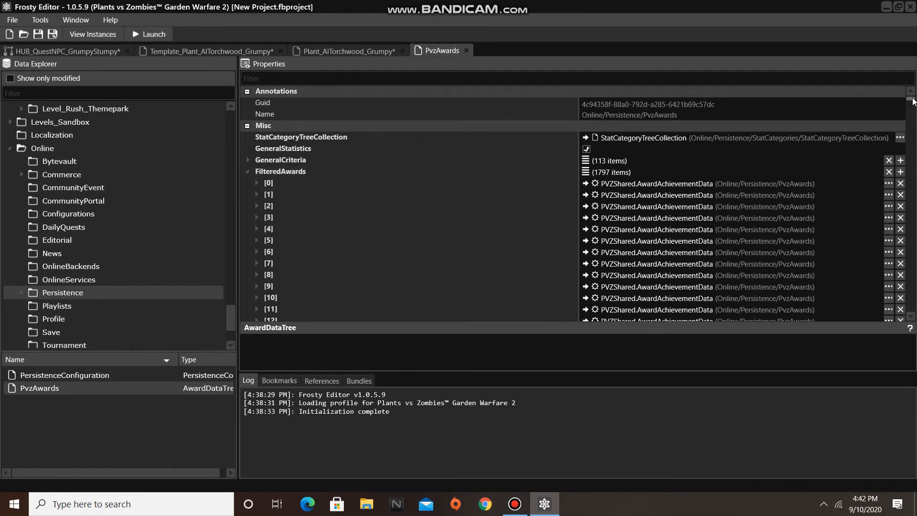
scroll(down, 3)
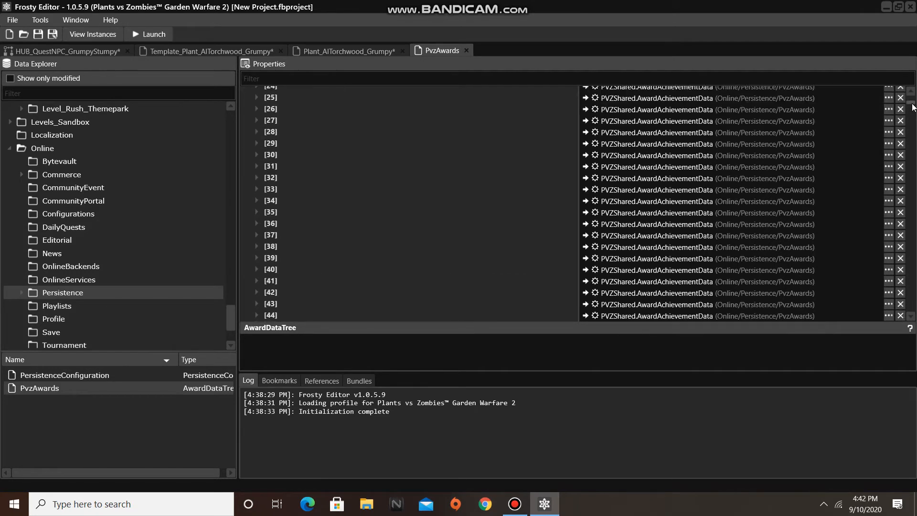
scroll(down, 3)
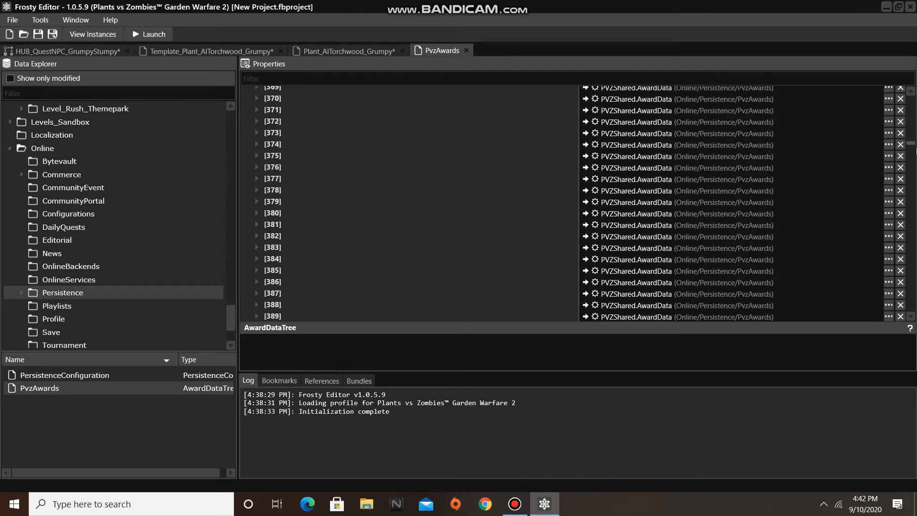
scroll(down, 3)
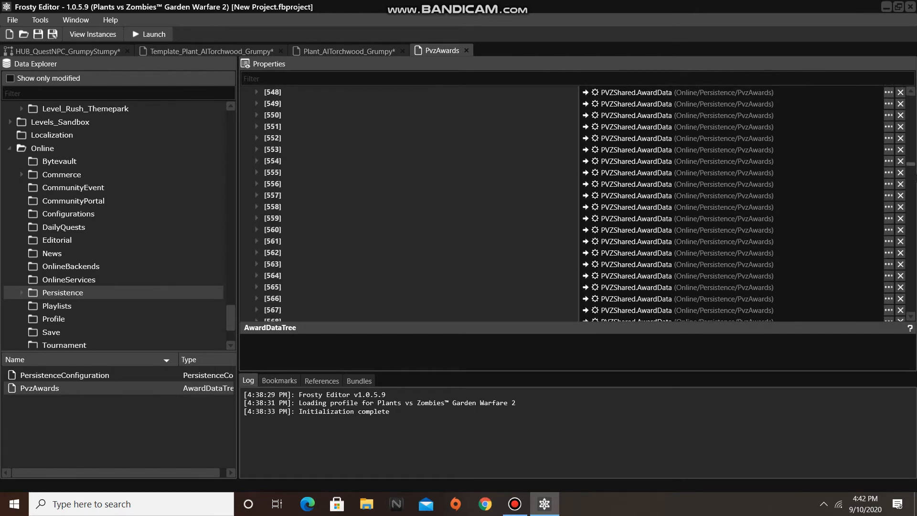
scroll(down, 3)
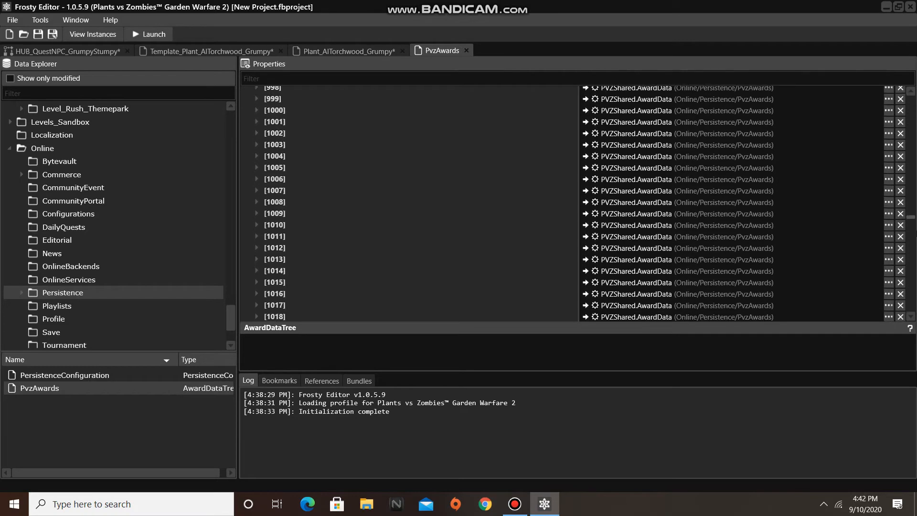
scroll(down, 3)
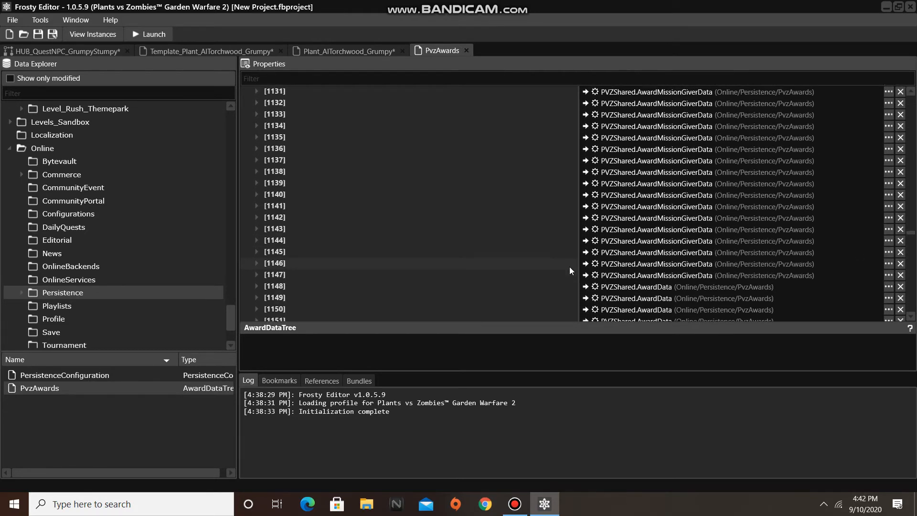
scroll(up, 3)
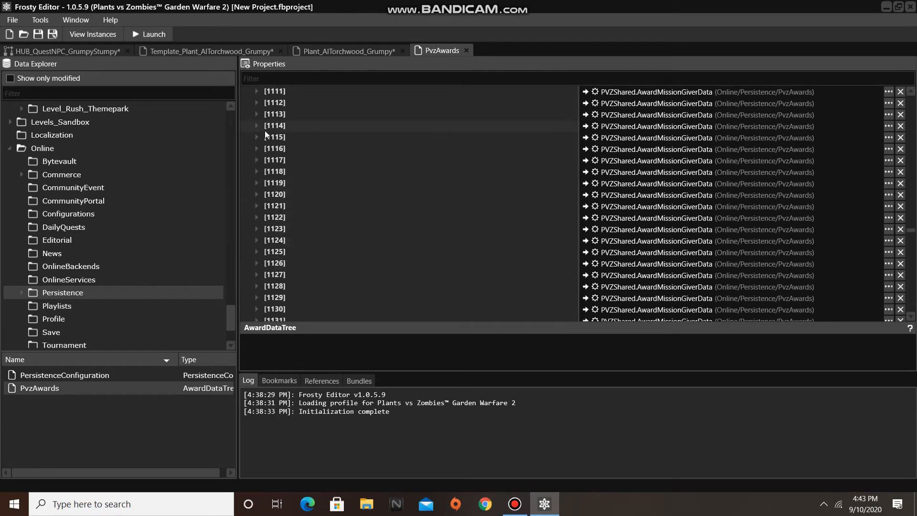
Expand award entry 1115 and retitle the Grumpy Stumpy quest 'Thanos Tree'.
click(256, 137)
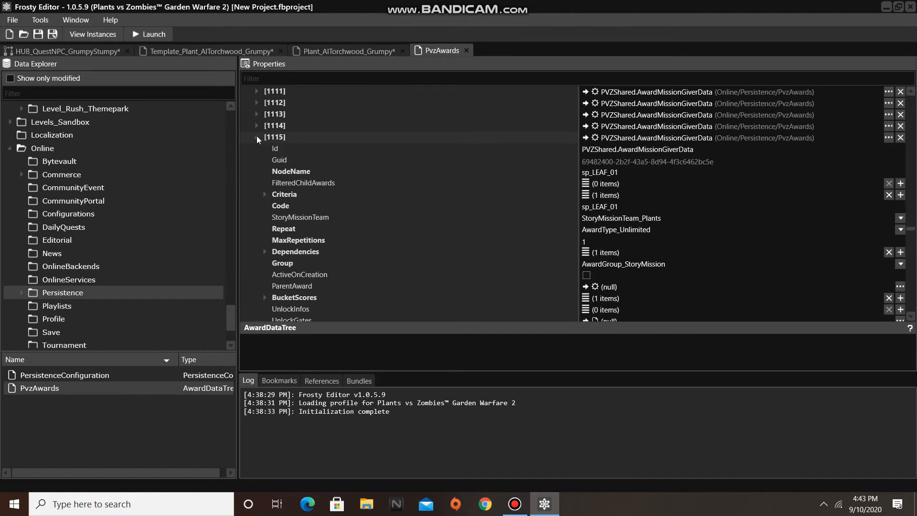
scroll(down, 3)
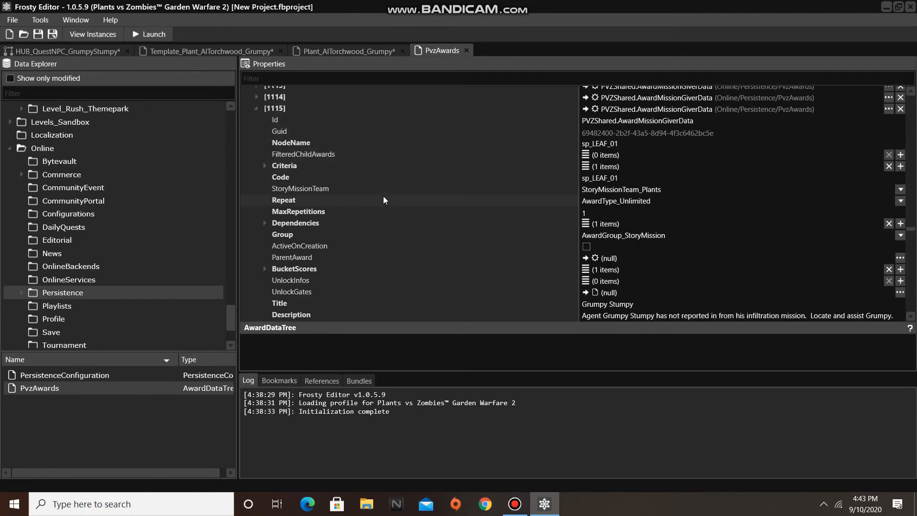
scroll(down, 3)
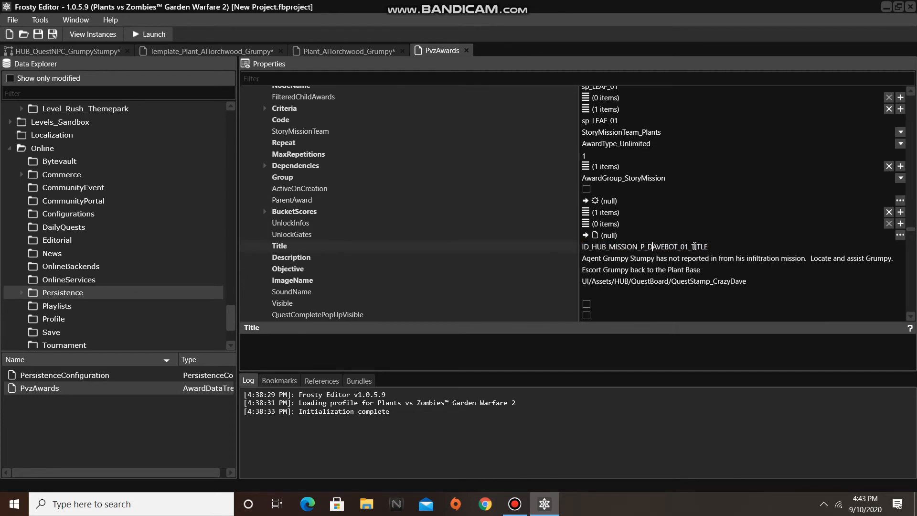
double_click(673, 247)
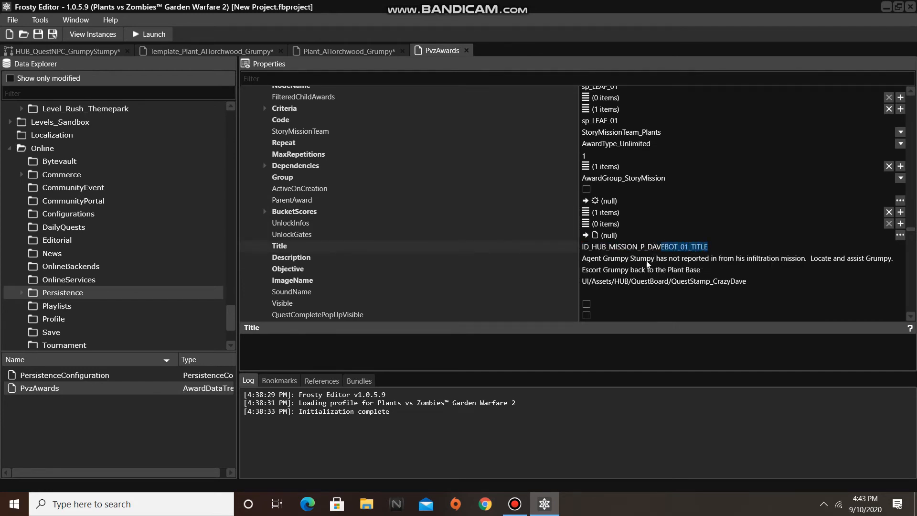
triple_click(644, 246)
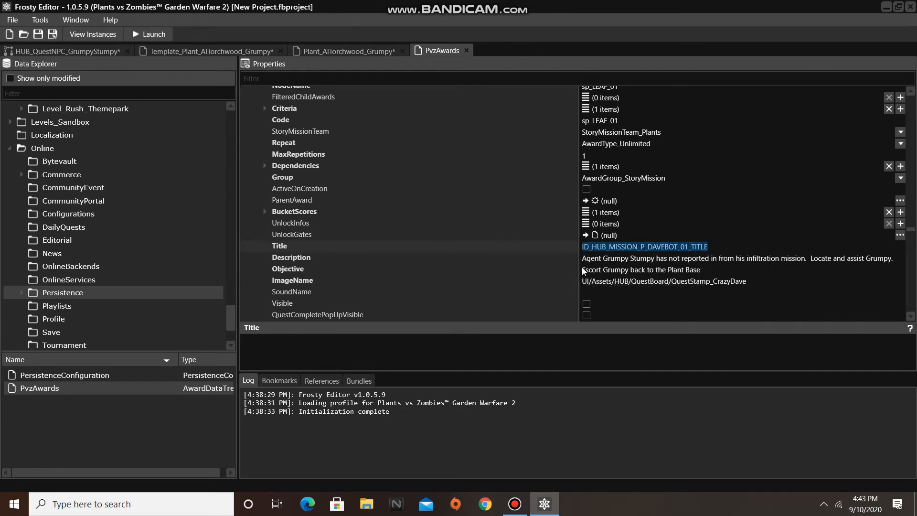
text(Thanos Tree)
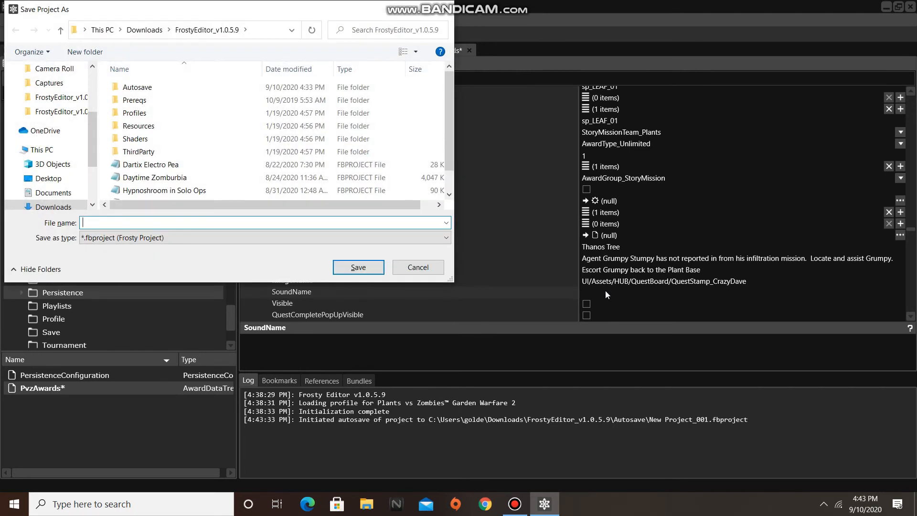
Save the project as ThanosTree.fbproject and launch the modded game.
text(ThanosTree)
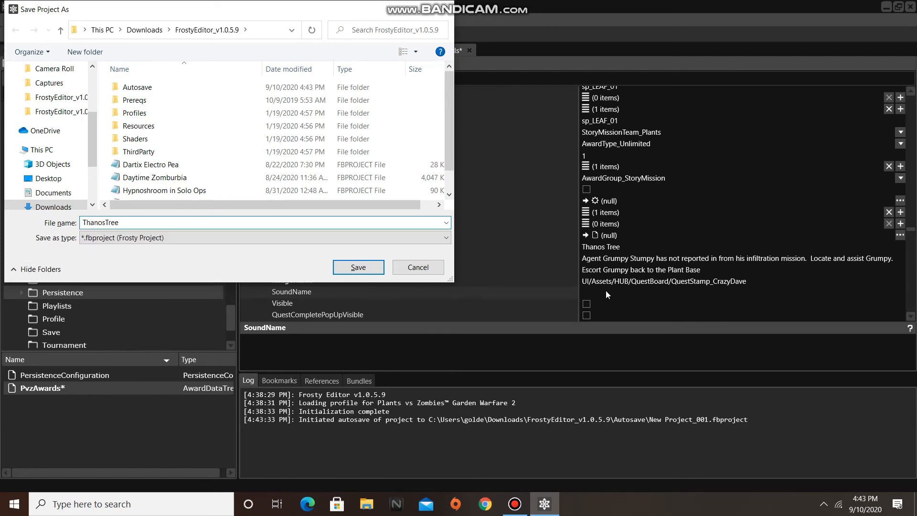
click(358, 267)
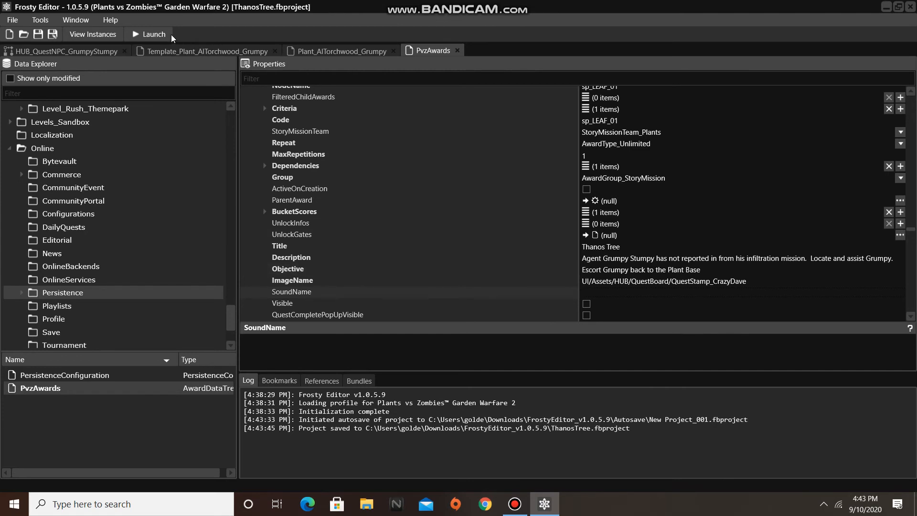
click(151, 34)
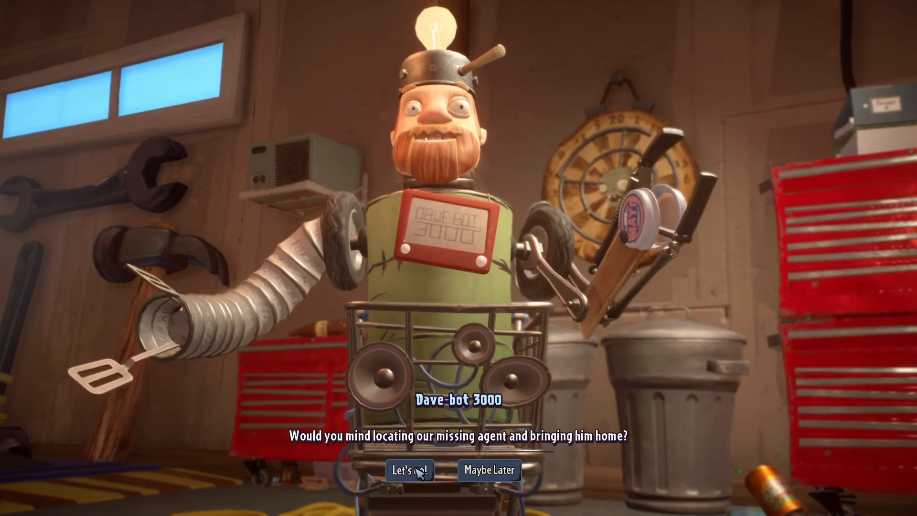
Accept Dave-bot 3000's mission and step through Thanos Tree's dialogue to complete Locate Agent Grumpy.
click(411, 470)
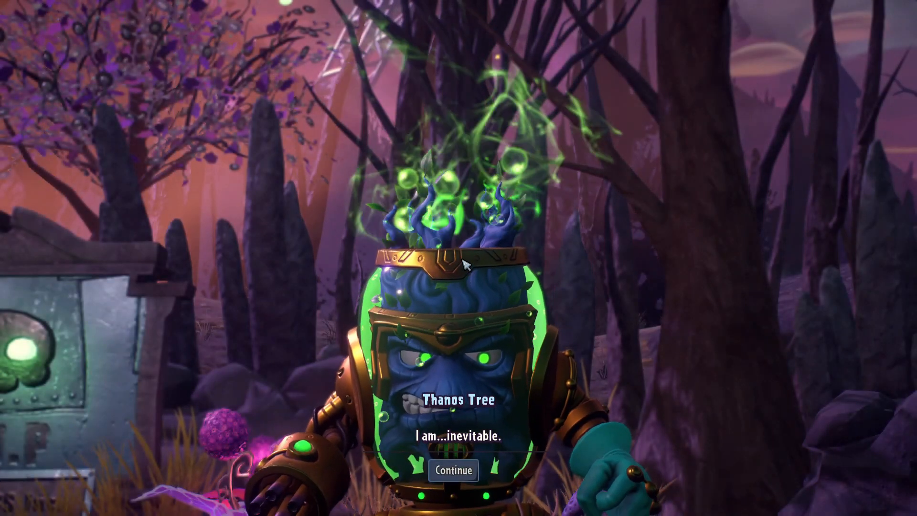
click(453, 470)
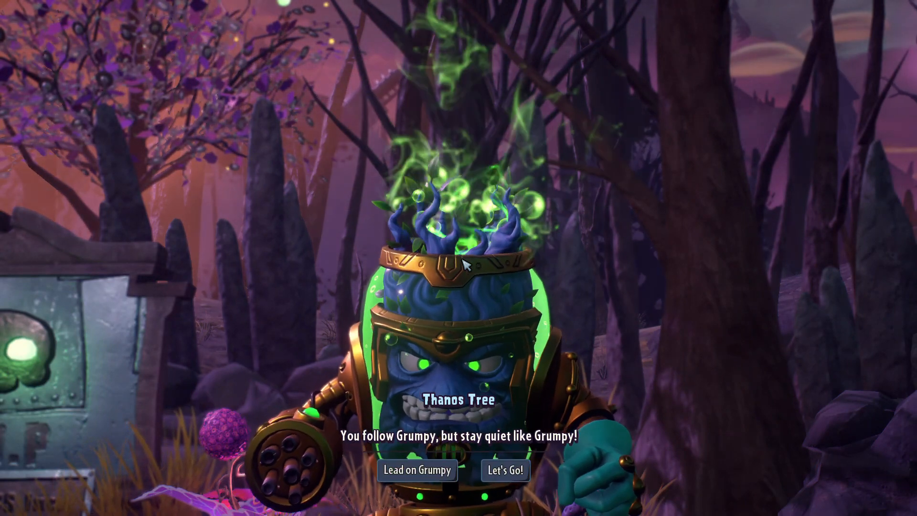
click(504, 470)
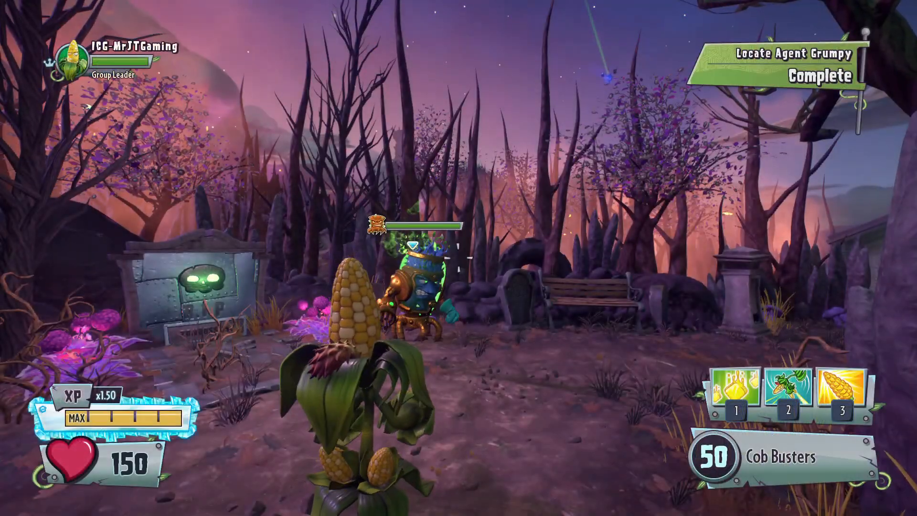